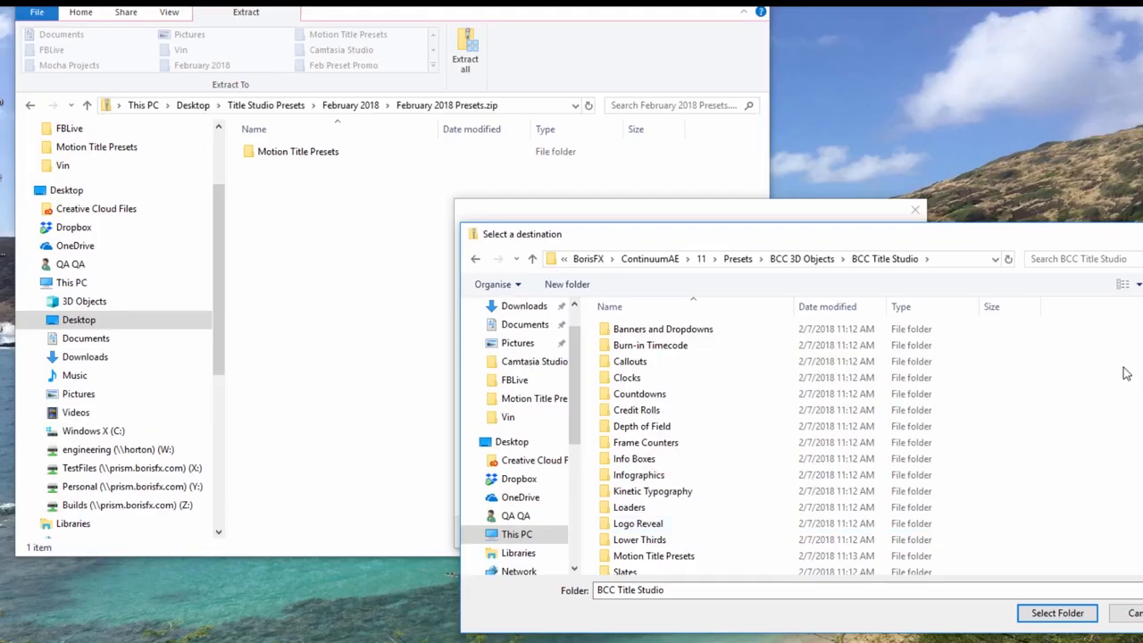
- Choose the BCC Title Studio presets folder as the extraction destination for the Motion Title Presets
{"action": "scroll", "scroll_direction": "down", "scroll_amount": 3}
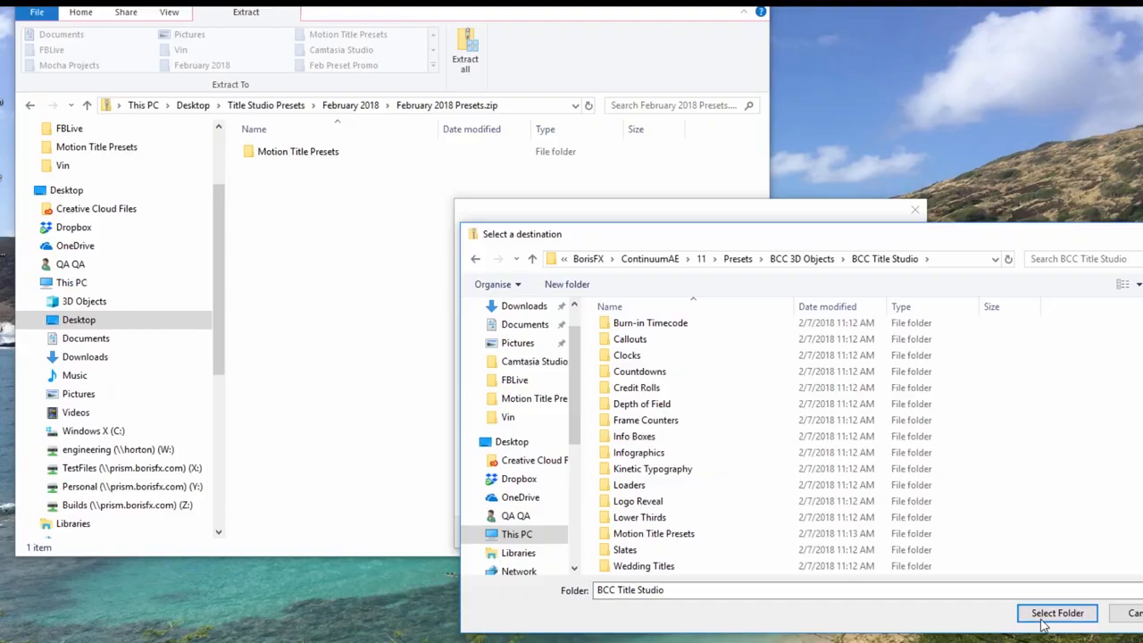
{"action": "left_click", "coordinate": [1057, 613]}
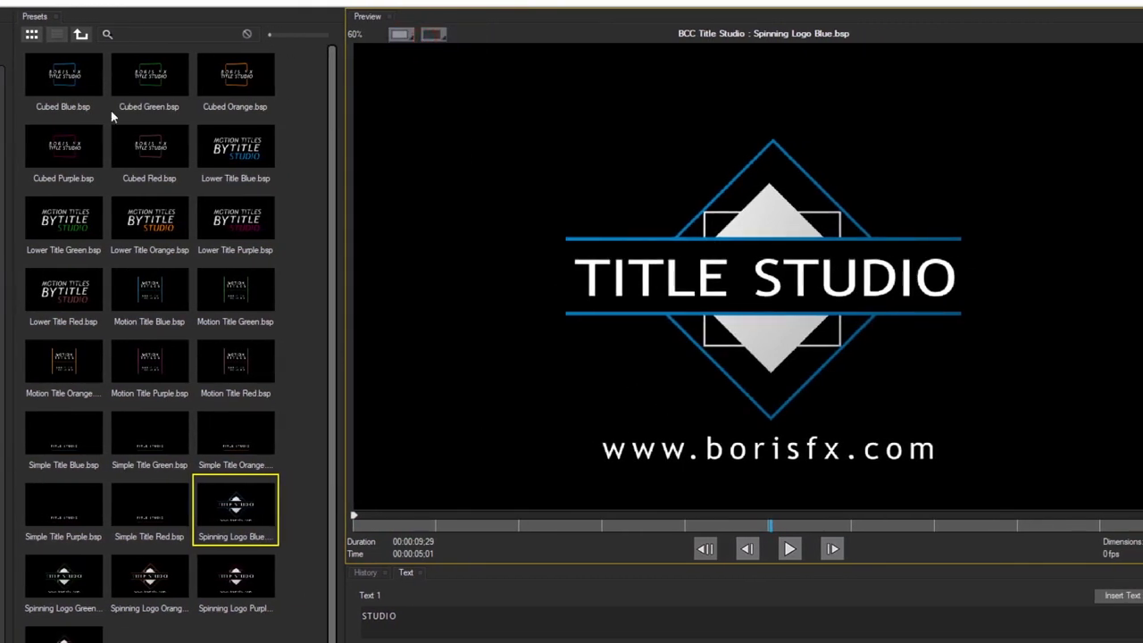
- Apply BCC Title Studio to the solid layer and bring up its FX Browser preset library
{"action": "left_click", "coordinate": [150, 575]}
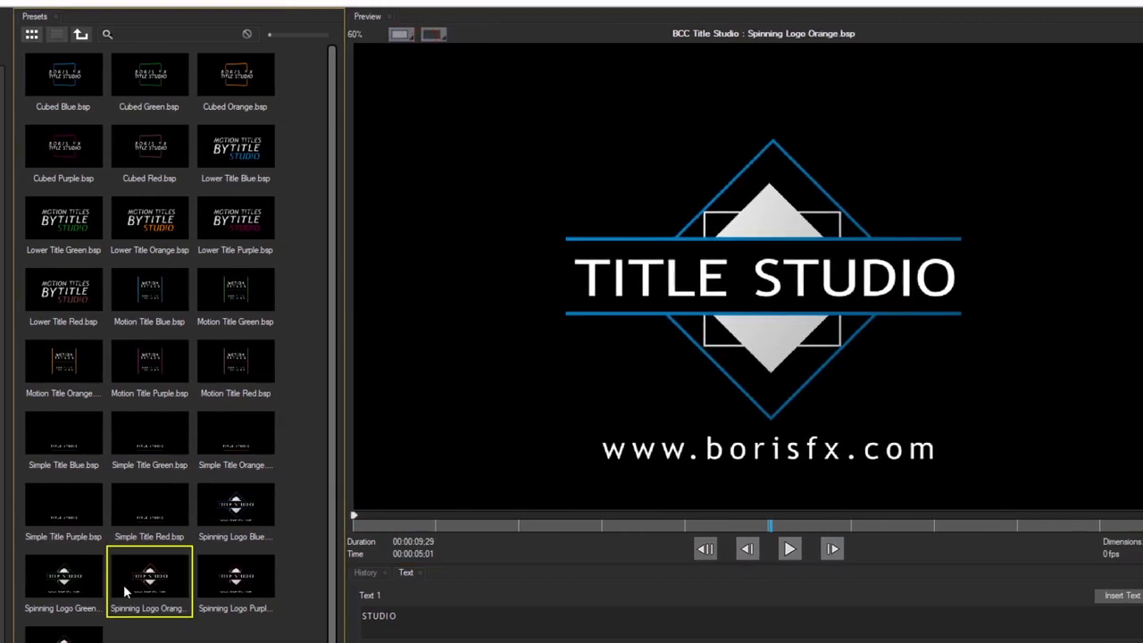
{"action": "left_click", "coordinate": [63, 295]}
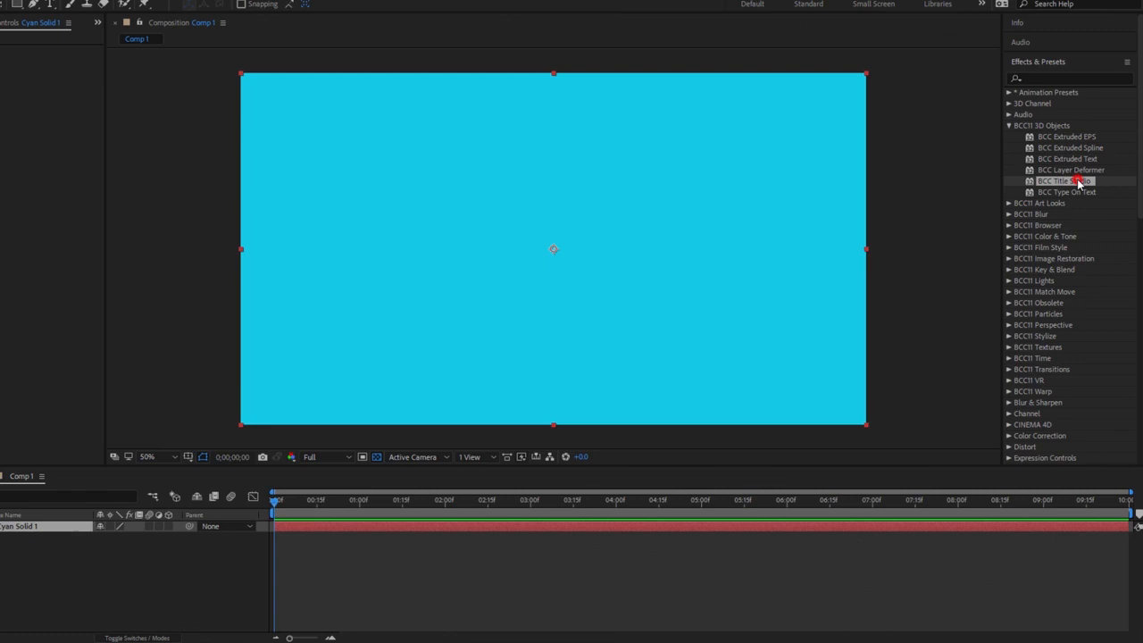
{"action": "double_click", "coordinate": [1057, 182]}
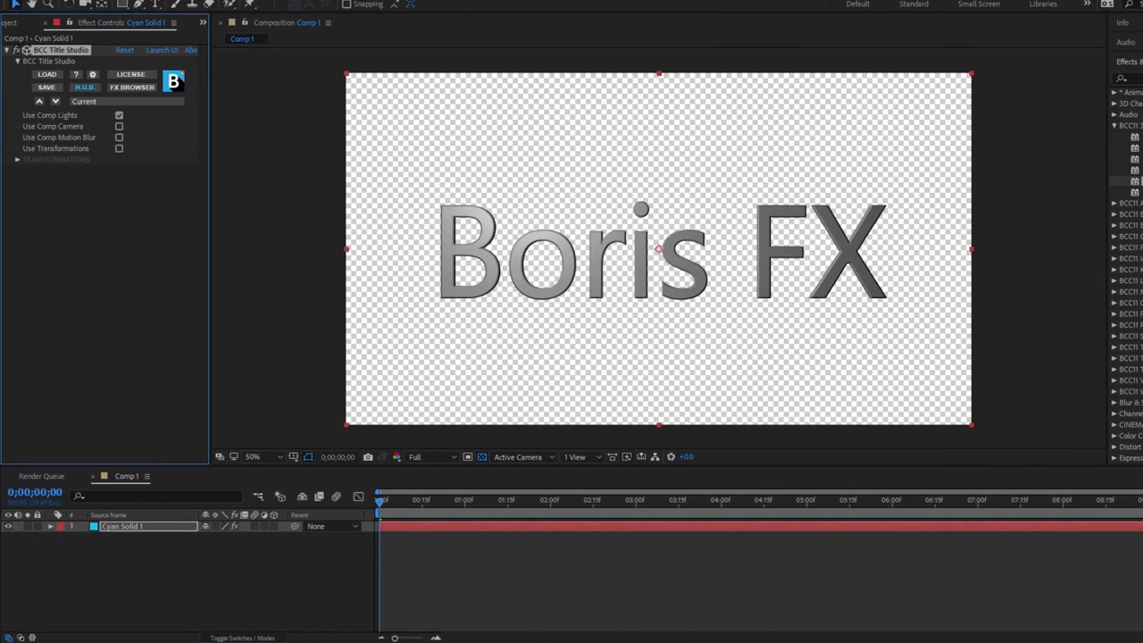
{"action": "left_click", "coordinate": [132, 85]}
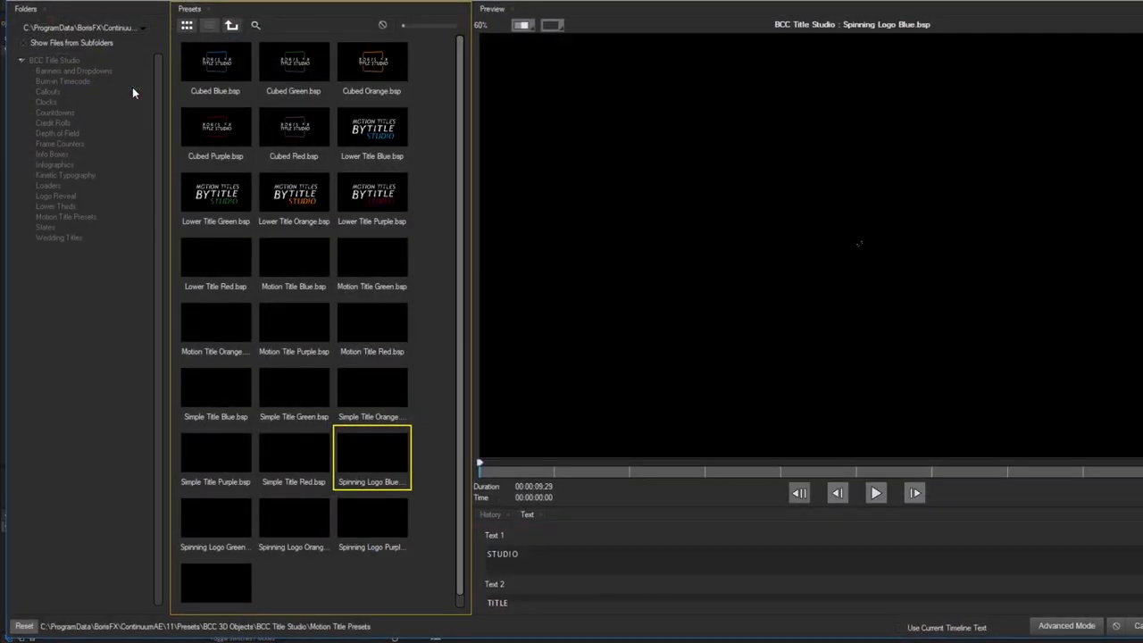
- Preview the Cubed Blue, Green, Purple and Lower Title Blue presets, returning to Cubed Blue
{"action": "left_click", "coordinate": [214, 65]}
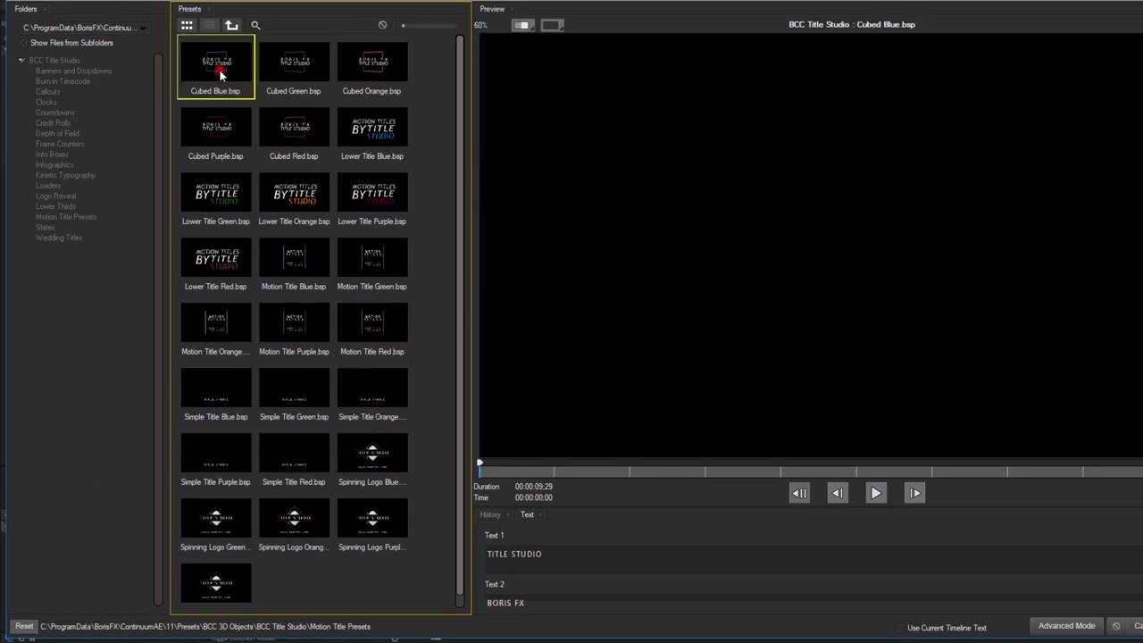
{"action": "left_click", "coordinate": [875, 493]}
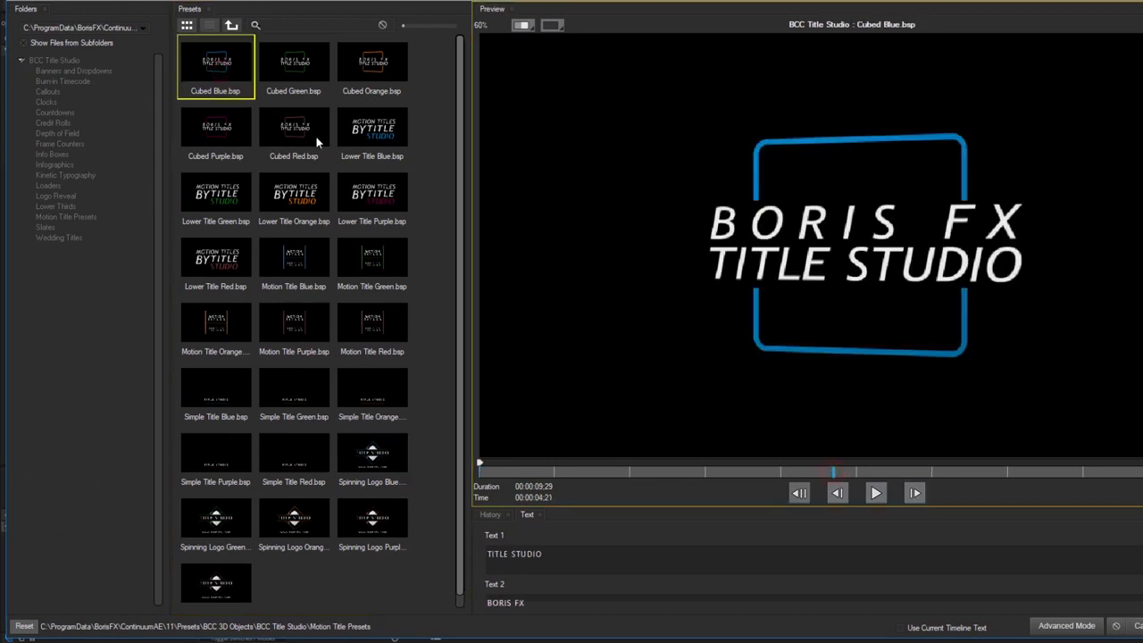
{"action": "mouse_move", "coordinate": [302, 80]}
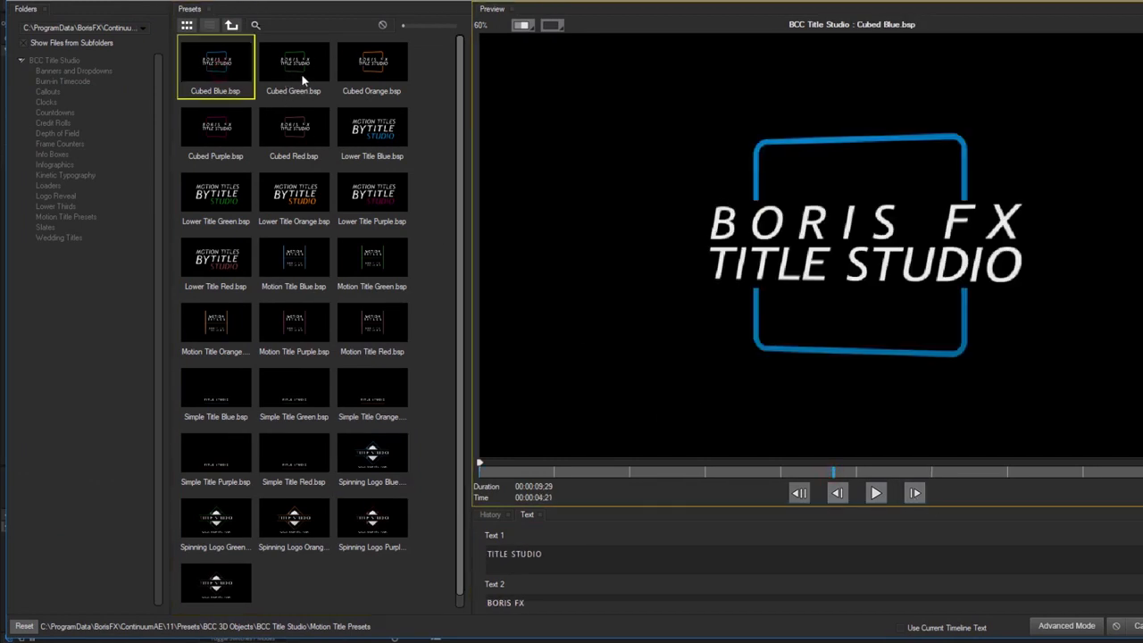
{"action": "left_click", "coordinate": [239, 68]}
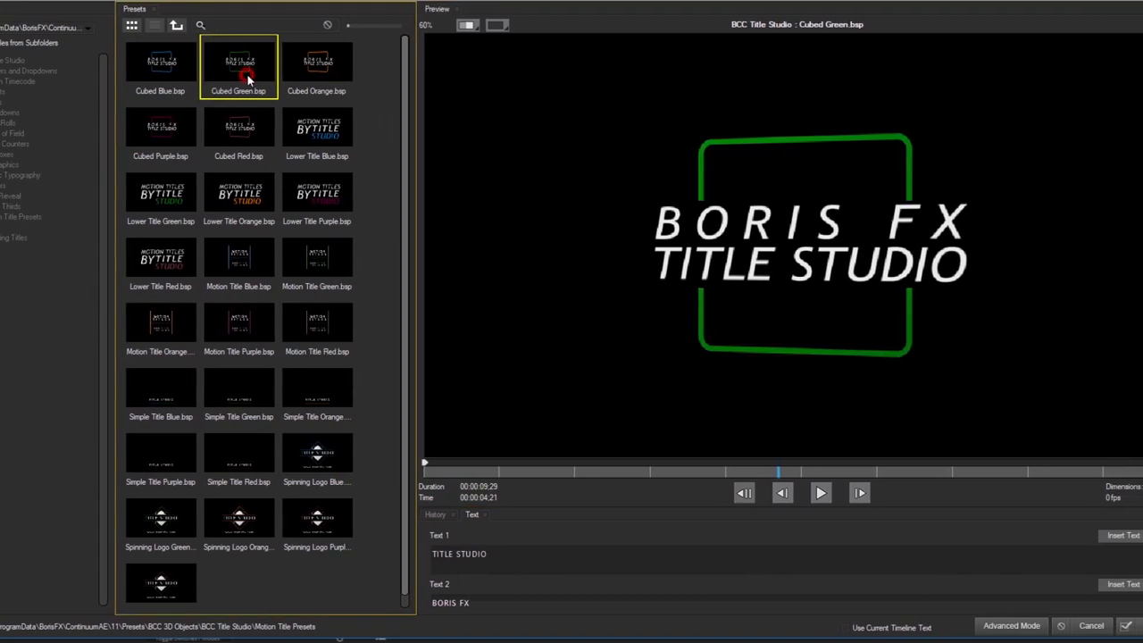
{"action": "left_click", "coordinate": [111, 126]}
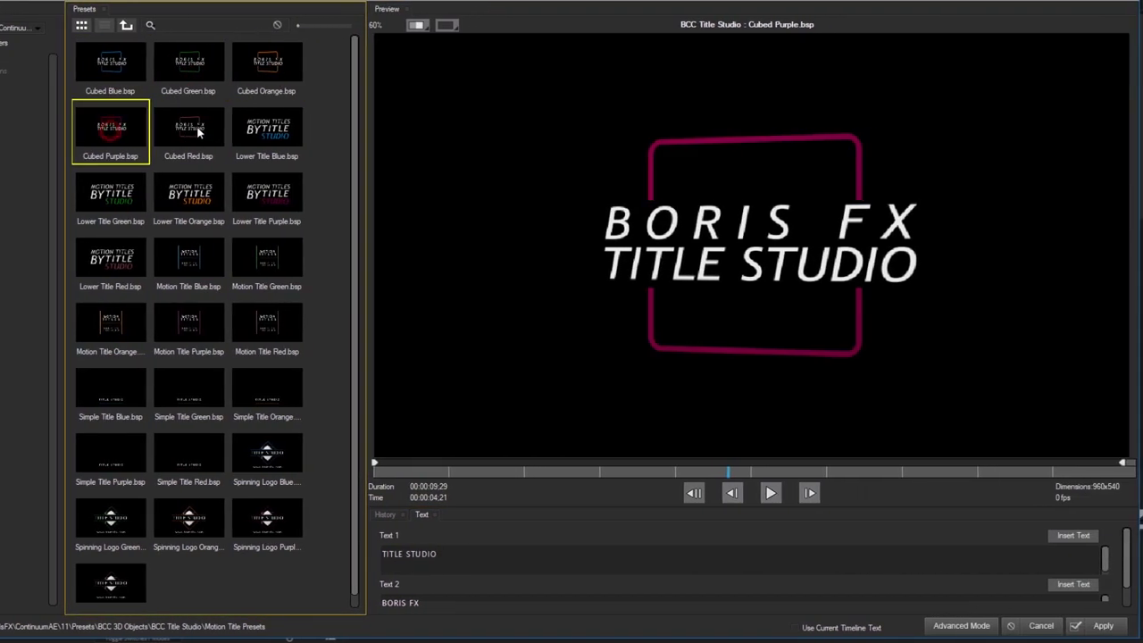
{"action": "left_click", "coordinate": [266, 127]}
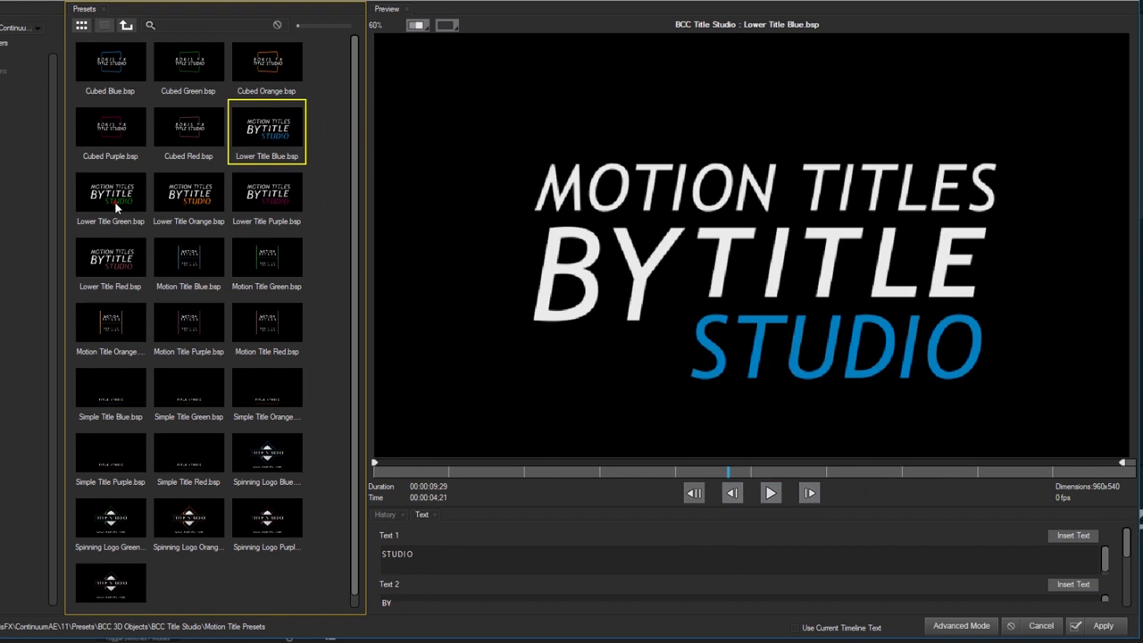
{"action": "left_click", "coordinate": [111, 63]}
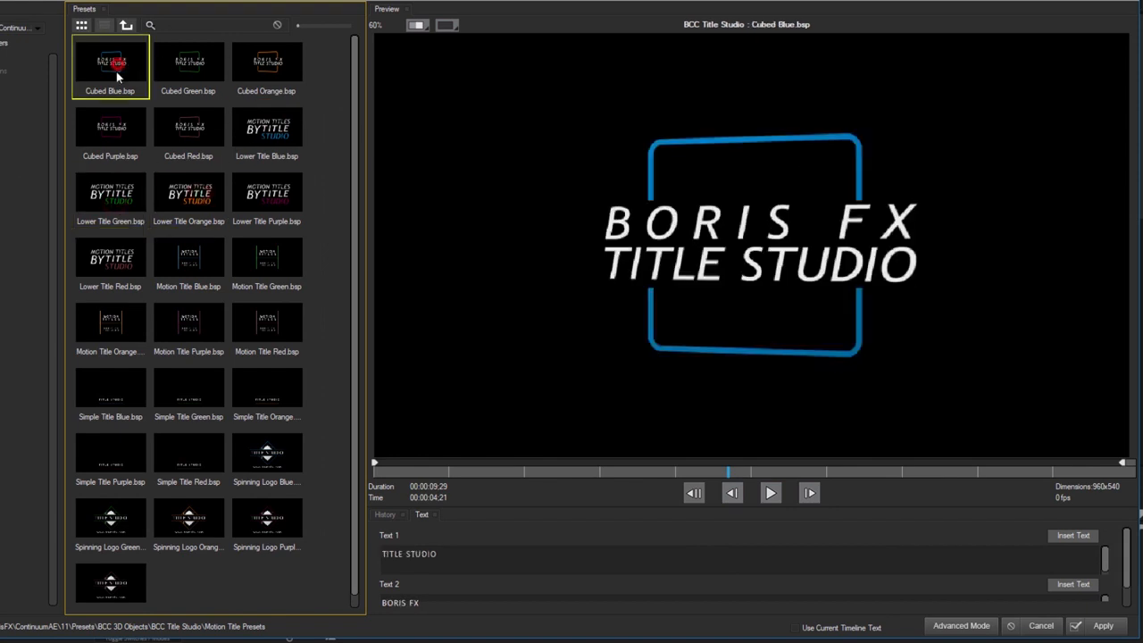
{"action": "mouse_move", "coordinate": [961, 626]}
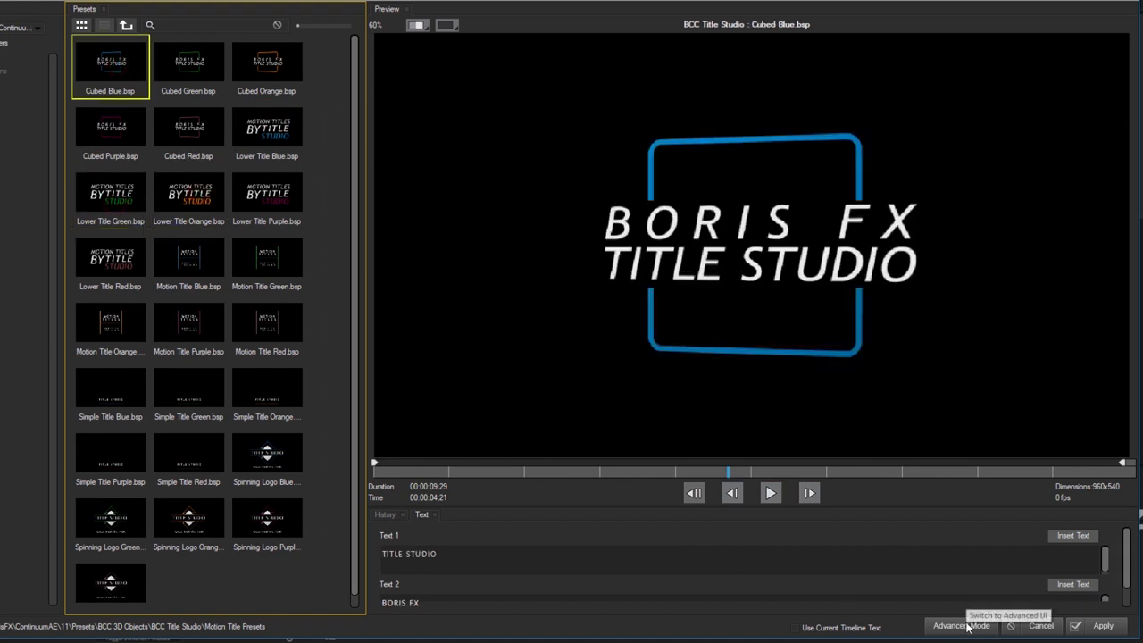
- Load Cubed Blue into the advanced editor and select its TEXT TO EDIT and CUBE tracks
{"action": "left_click", "coordinate": [961, 625]}
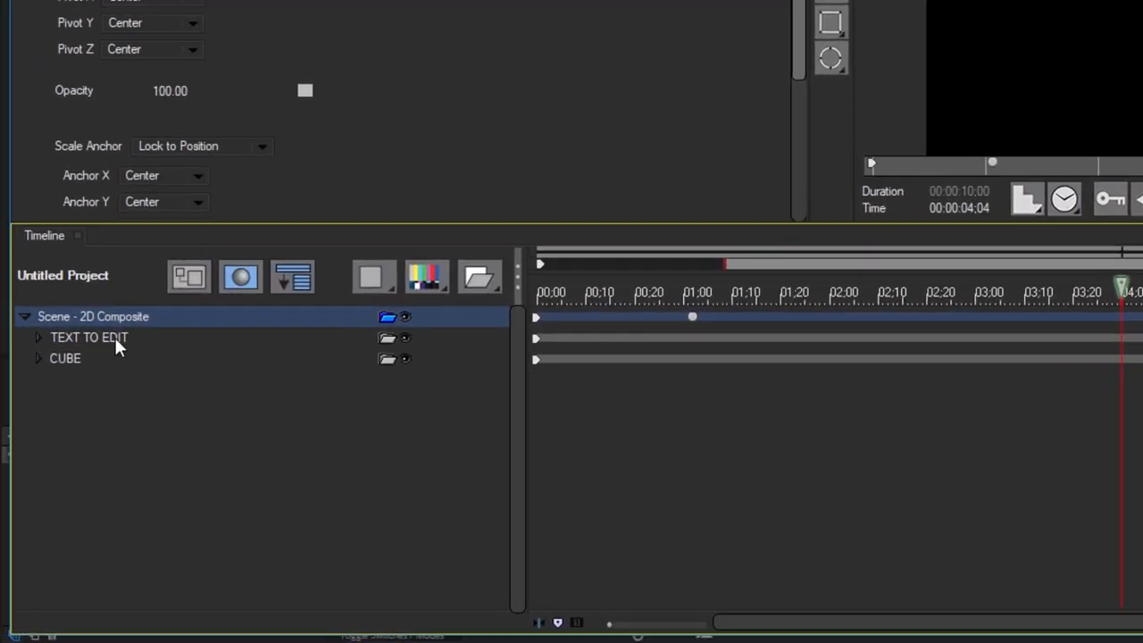
{"action": "left_click", "coordinate": [89, 336]}
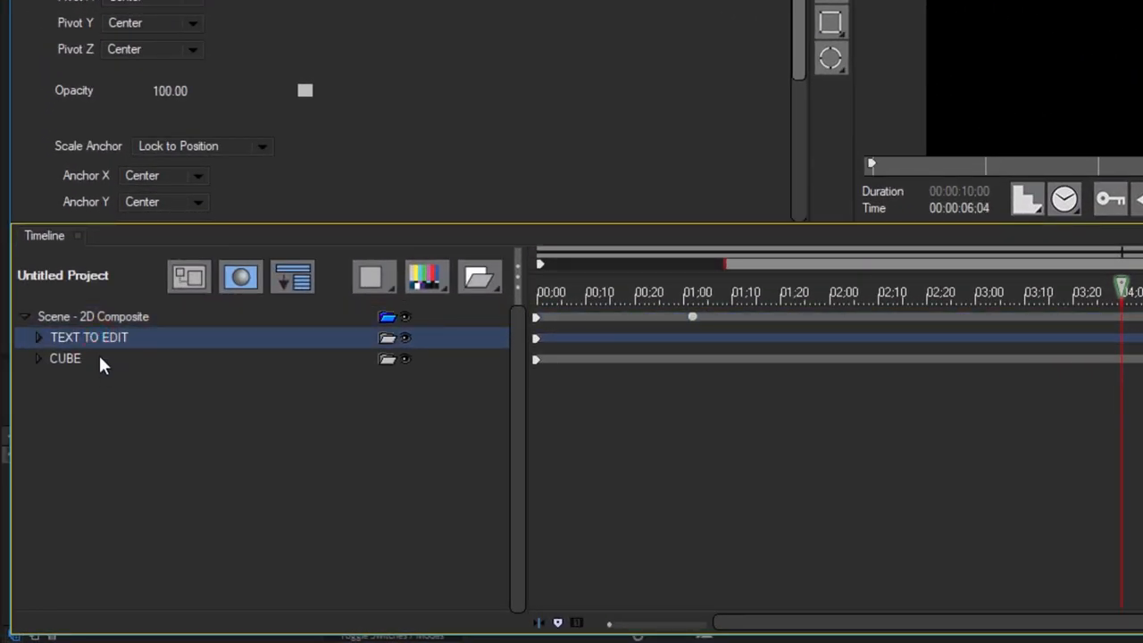
{"action": "left_click", "coordinate": [65, 357]}
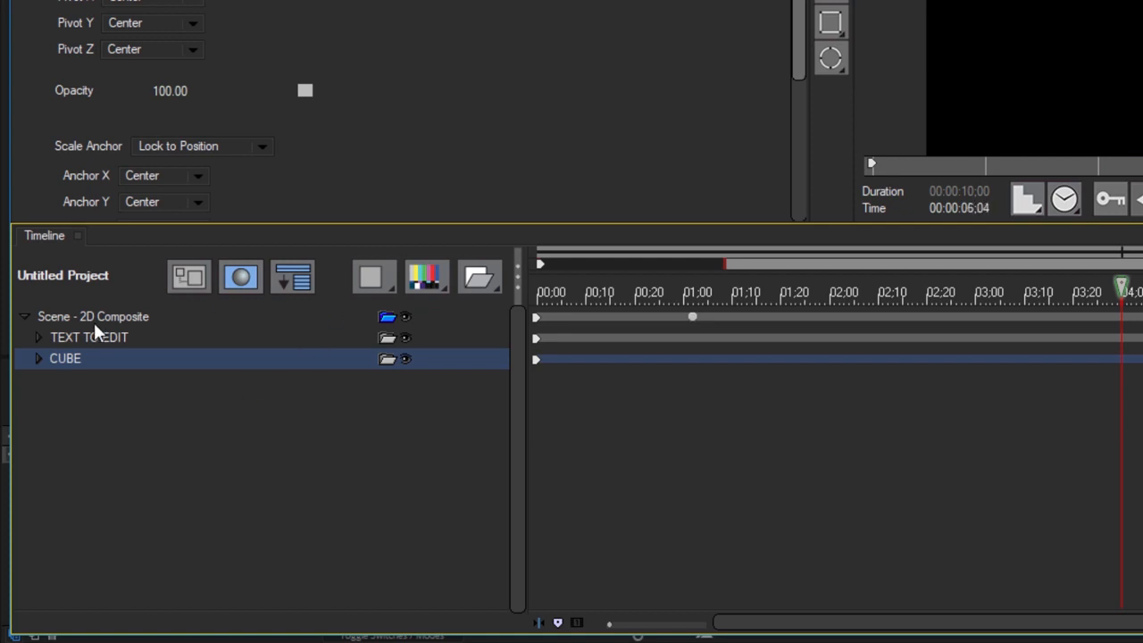
- Expand TEXT TO EDIT to reveal the TITLE STUDIO and BORIS FX text layers
{"action": "left_click", "coordinate": [39, 336]}
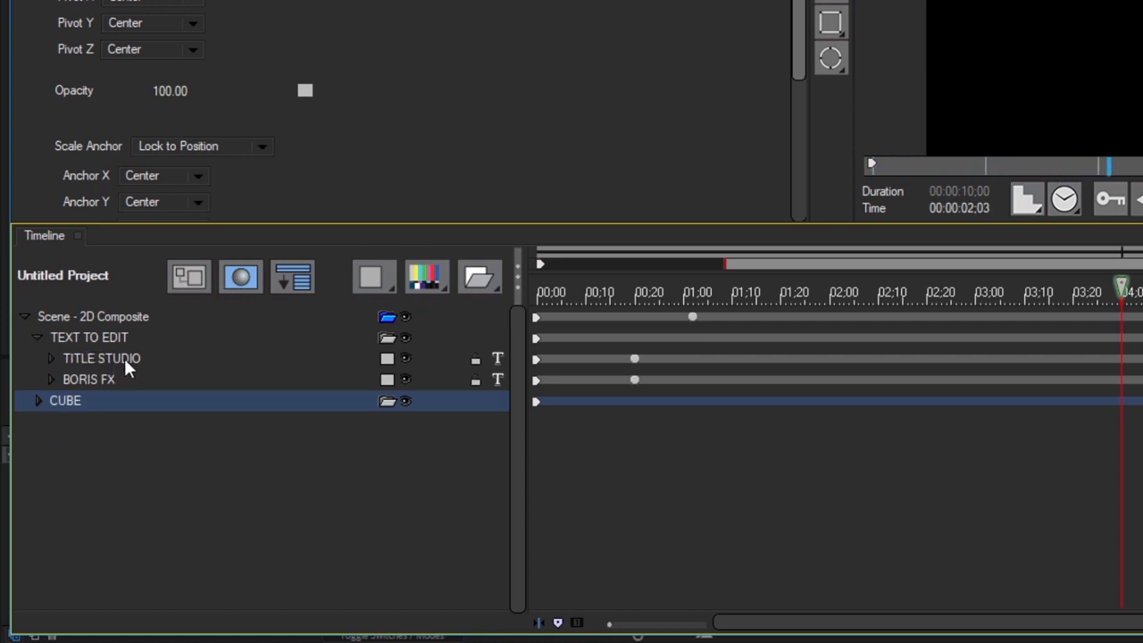
{"action": "left_click", "coordinate": [90, 378]}
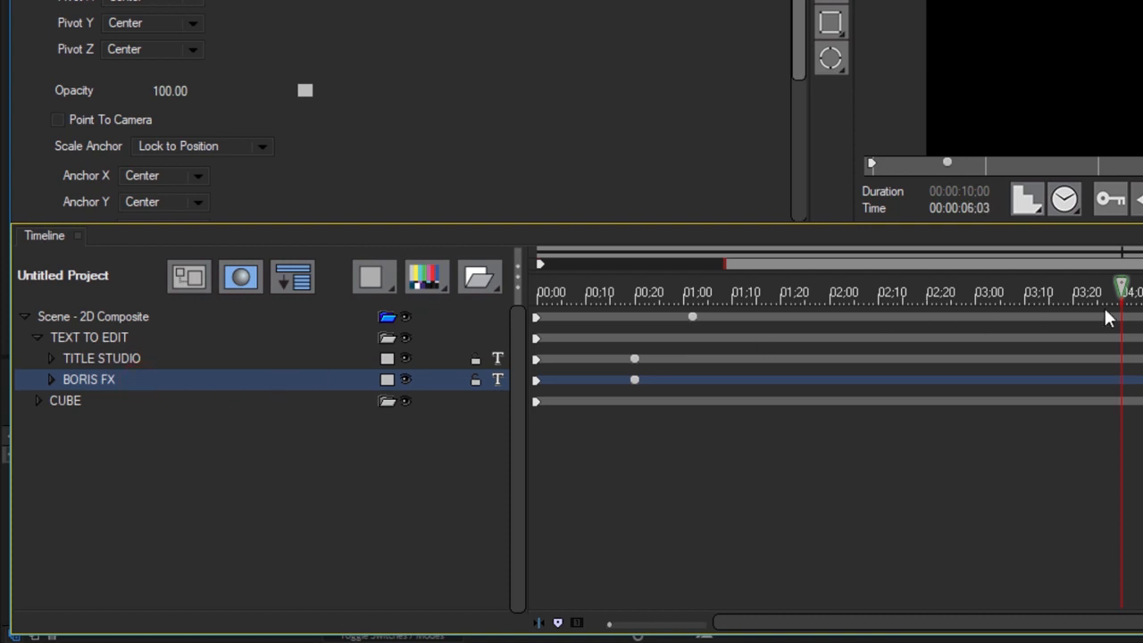
{"action": "left_click", "coordinate": [102, 357]}
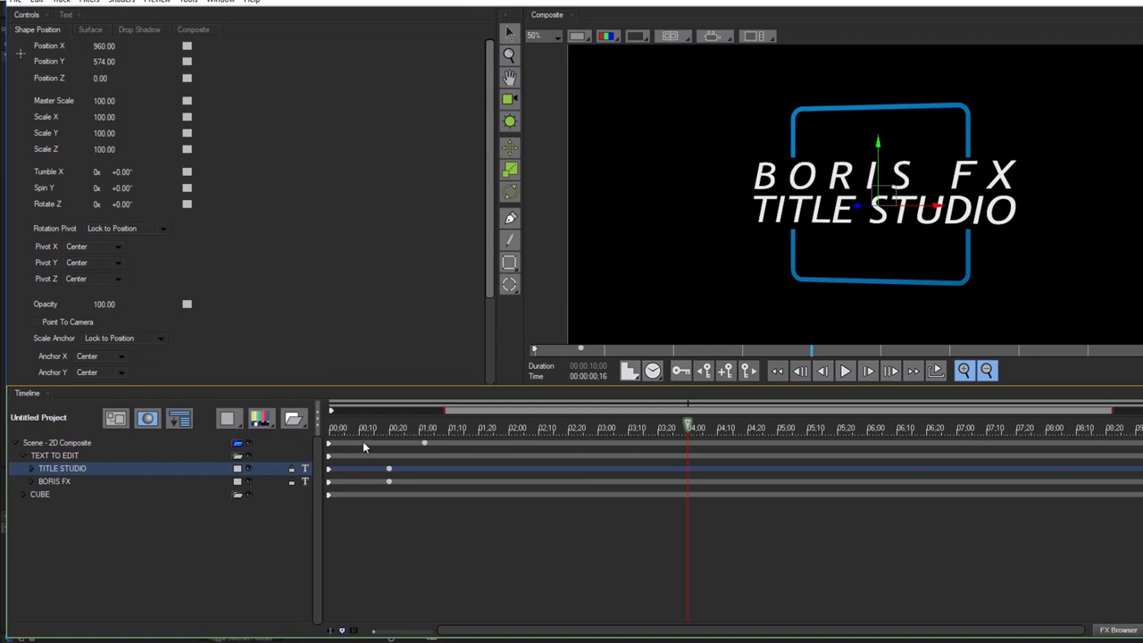
- Crop the top of the TITLE STUDIO layer's flat texture, ending at 50
{"action": "left_click", "coordinate": [390, 427]}
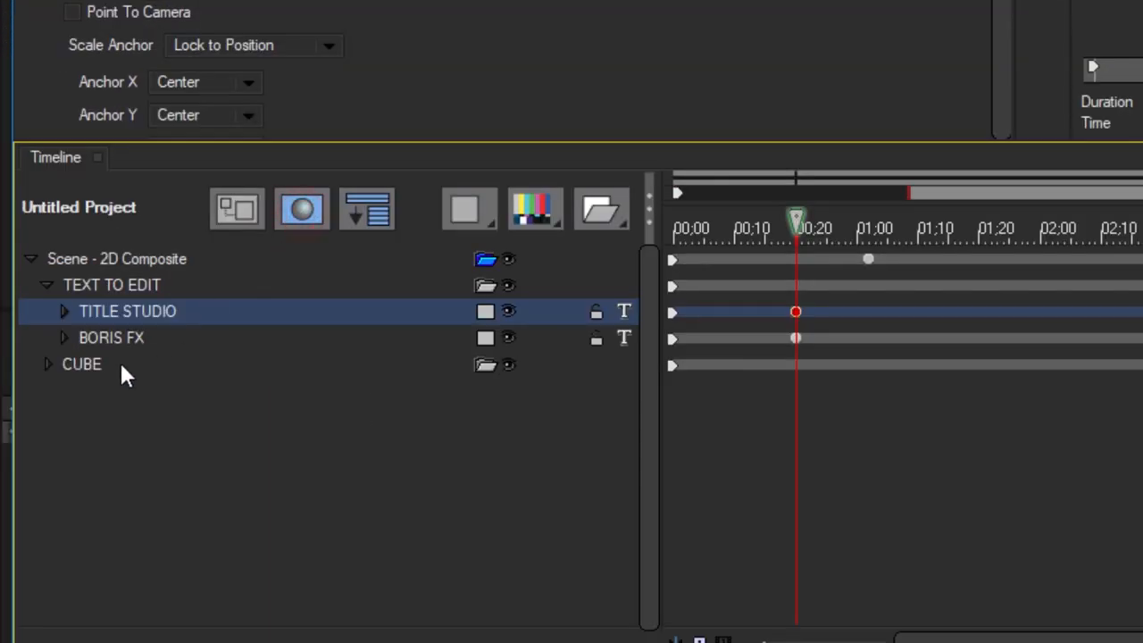
{"action": "left_click", "coordinate": [64, 310]}
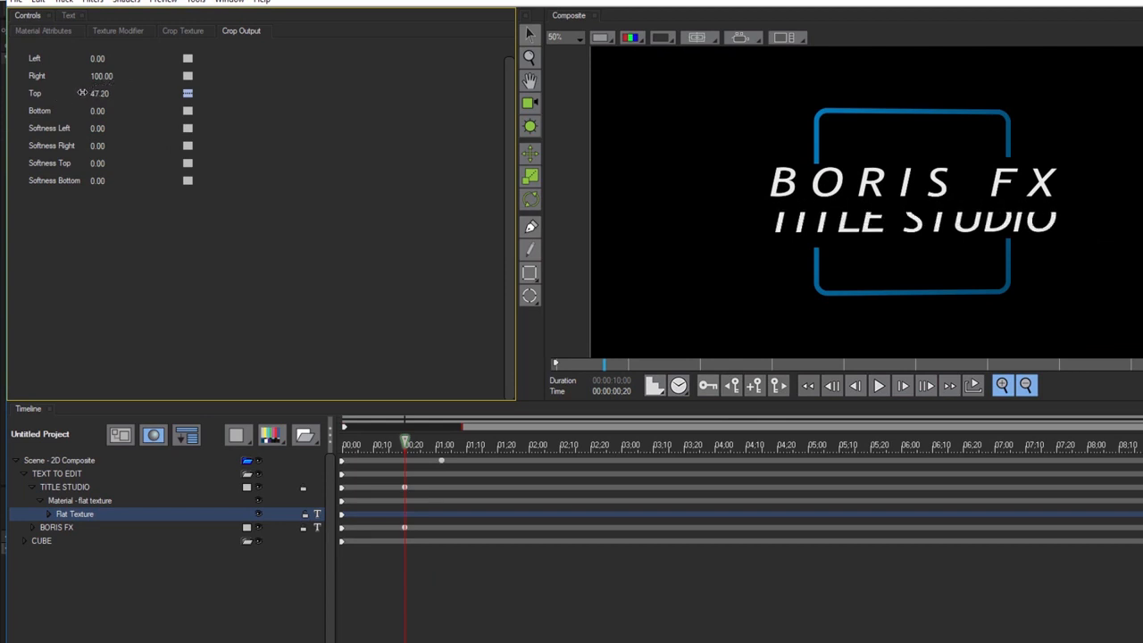
{"action": "left_click_drag", "start_coordinate": [98, 92], "coordinate": [100, 93]}
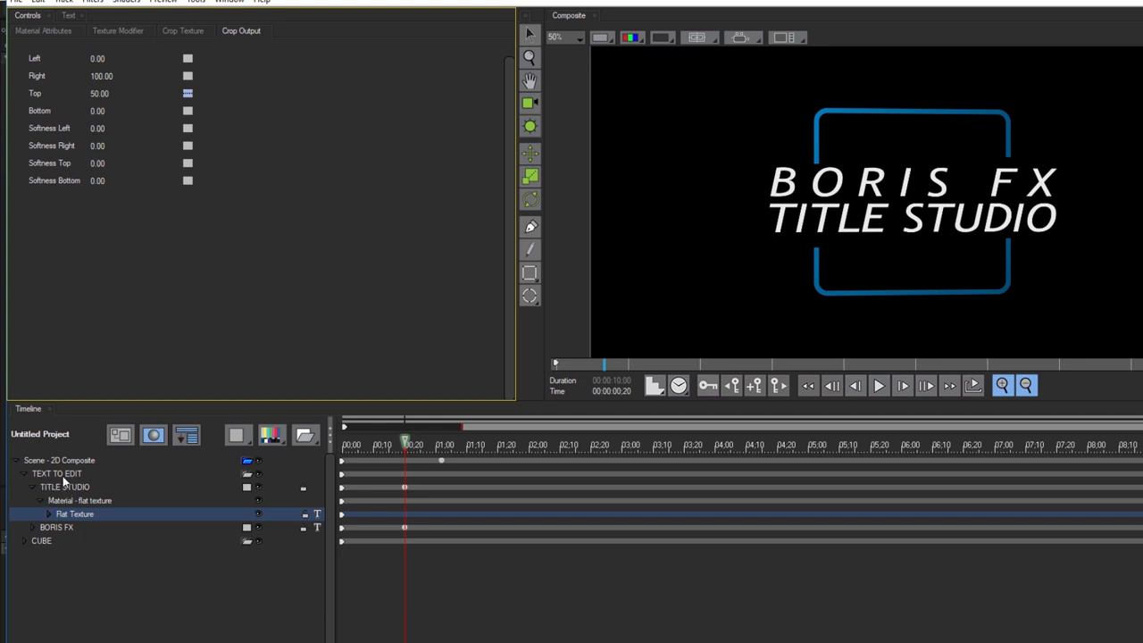
- Inspect the TITLE STUDIO text's font list and fill colour picker without changing them
{"action": "left_click", "coordinate": [64, 486]}
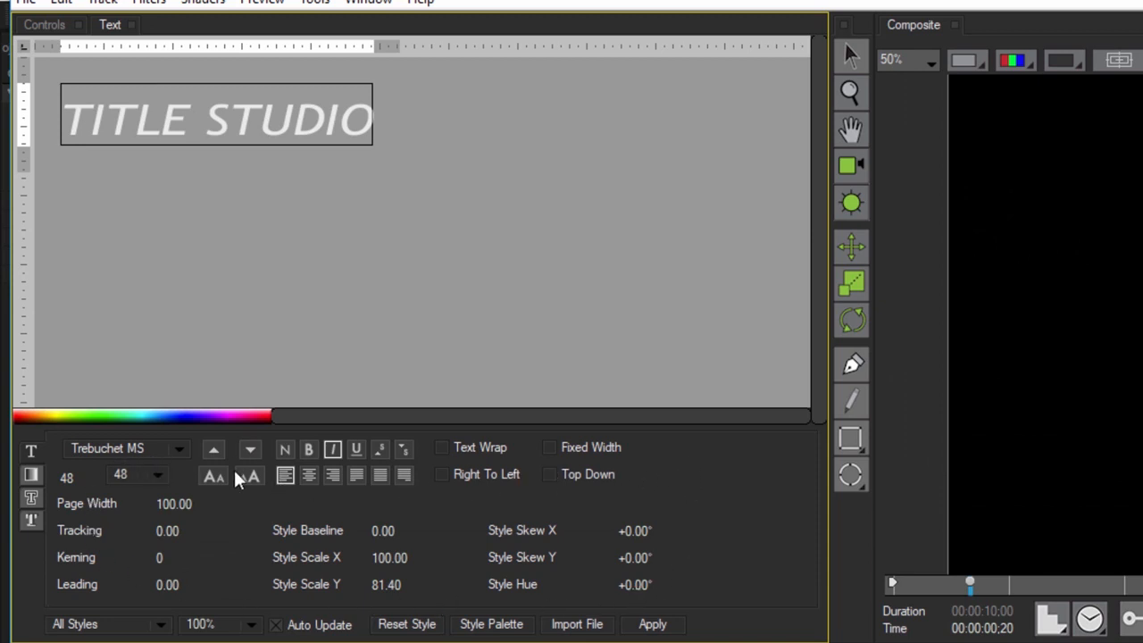
{"action": "left_click", "coordinate": [179, 448]}
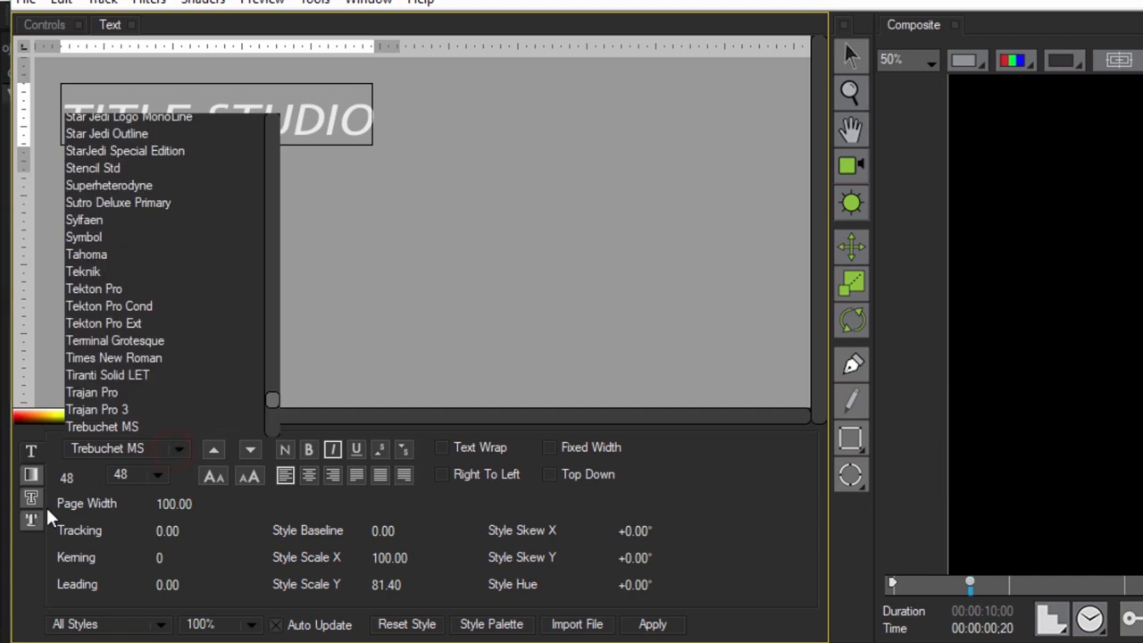
{"action": "left_click", "coordinate": [32, 520]}
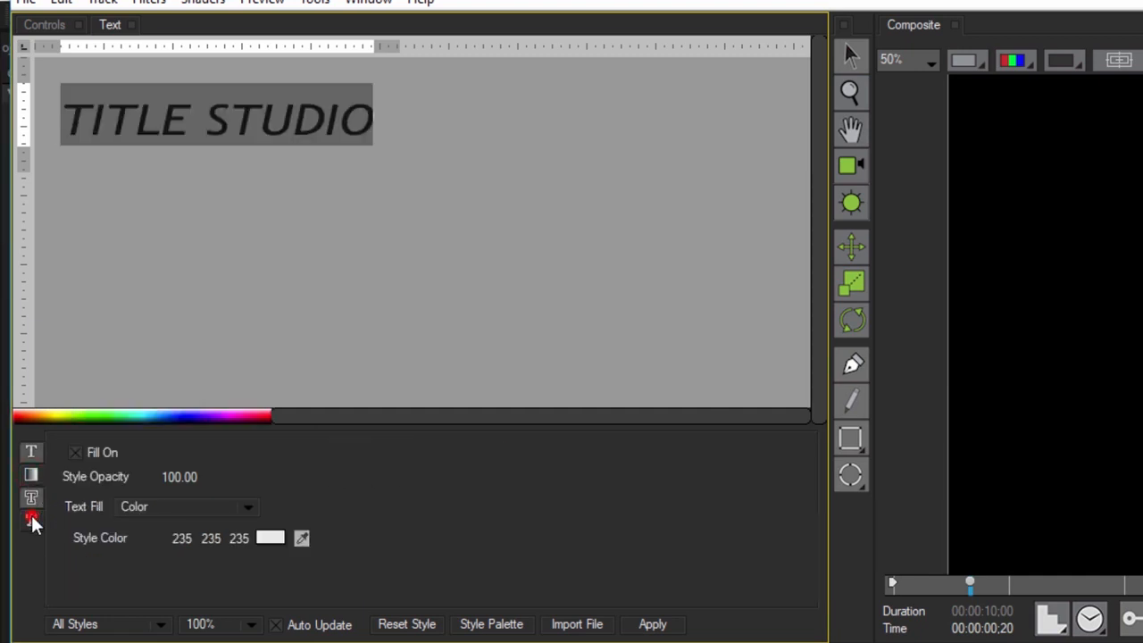
{"action": "left_click", "coordinate": [32, 498]}
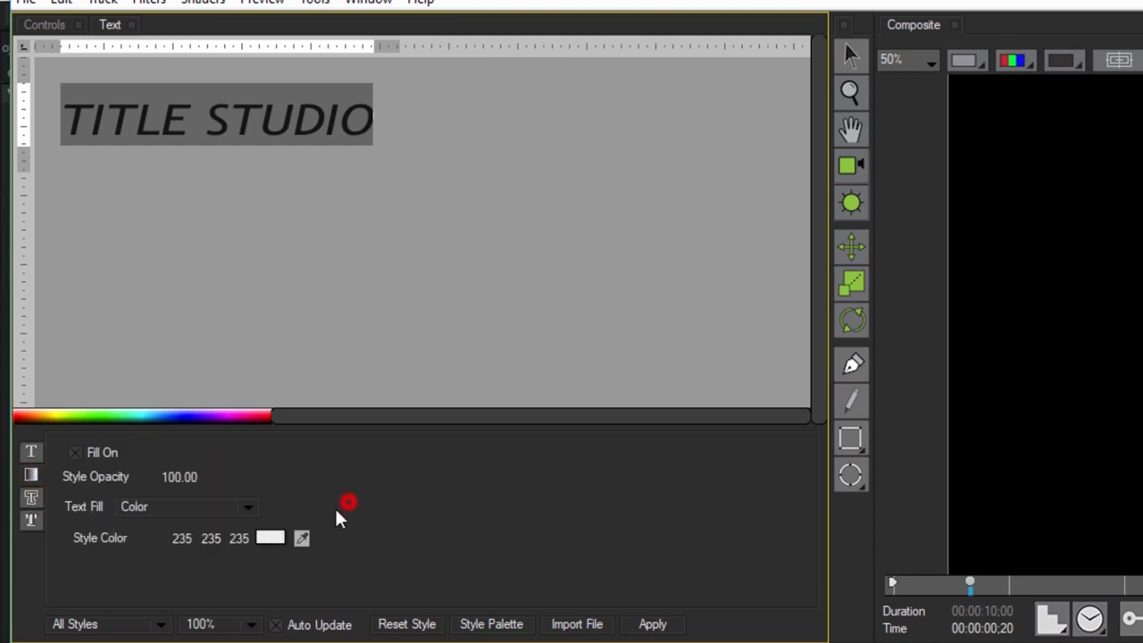
{"action": "left_click", "coordinate": [300, 538]}
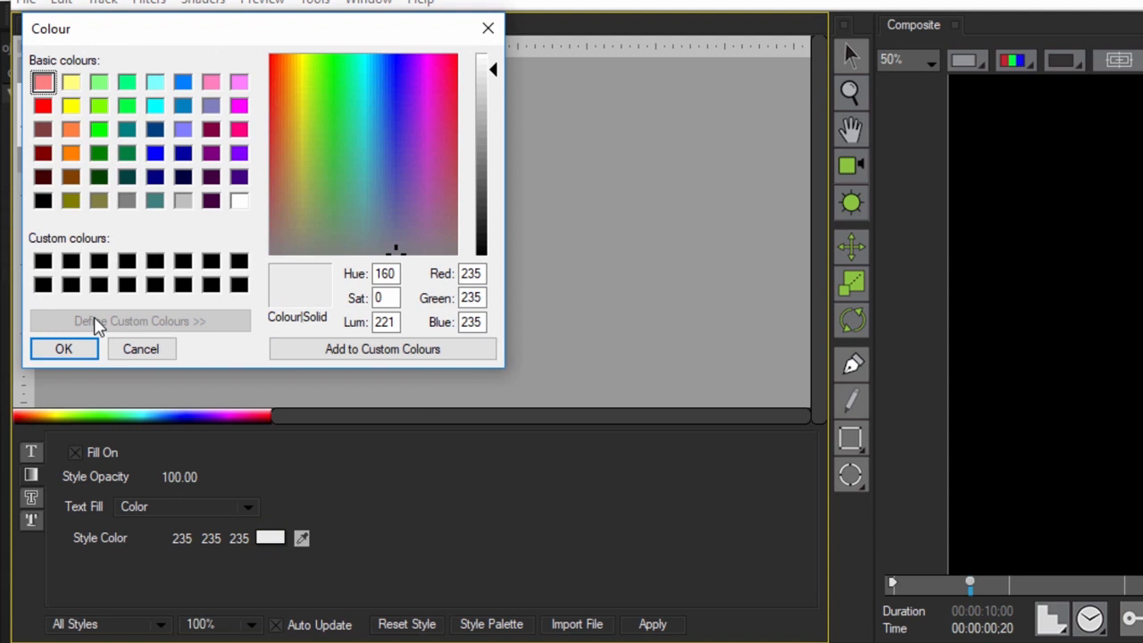
{"action": "left_click", "coordinate": [64, 348]}
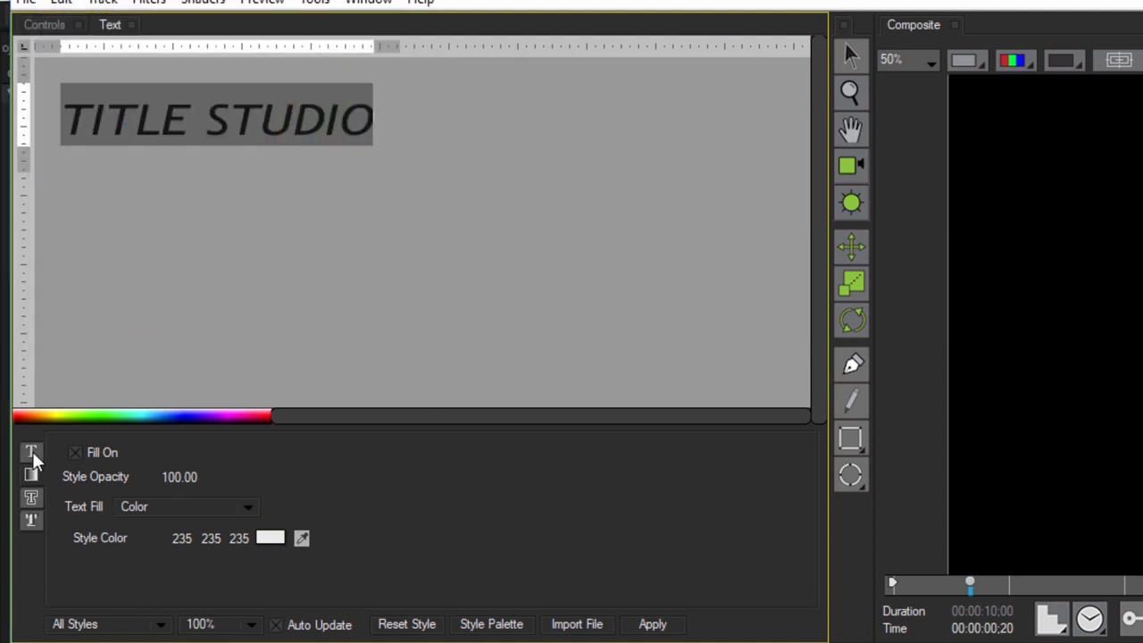
{"action": "left_click", "coordinate": [31, 450]}
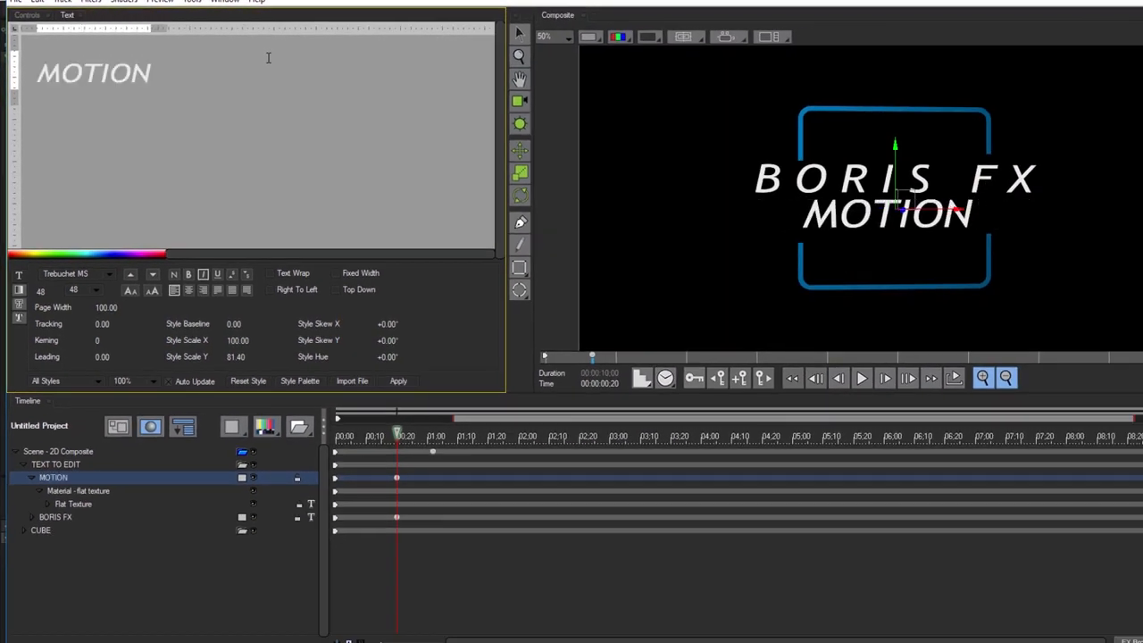
- Reword the two text layers to read TITLE STUDIO and MOTION PRESETS
{"action": "type", "text": "PRESETS"}
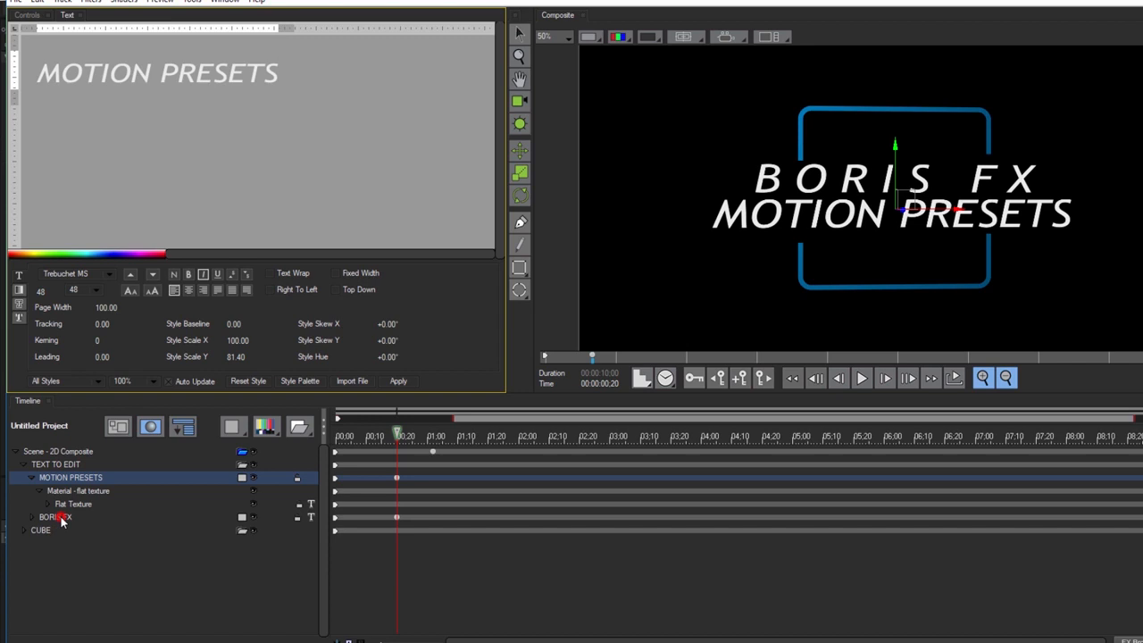
{"action": "left_click", "coordinate": [55, 516]}
{"action": "type", "text": "TITLE STUDIO"}
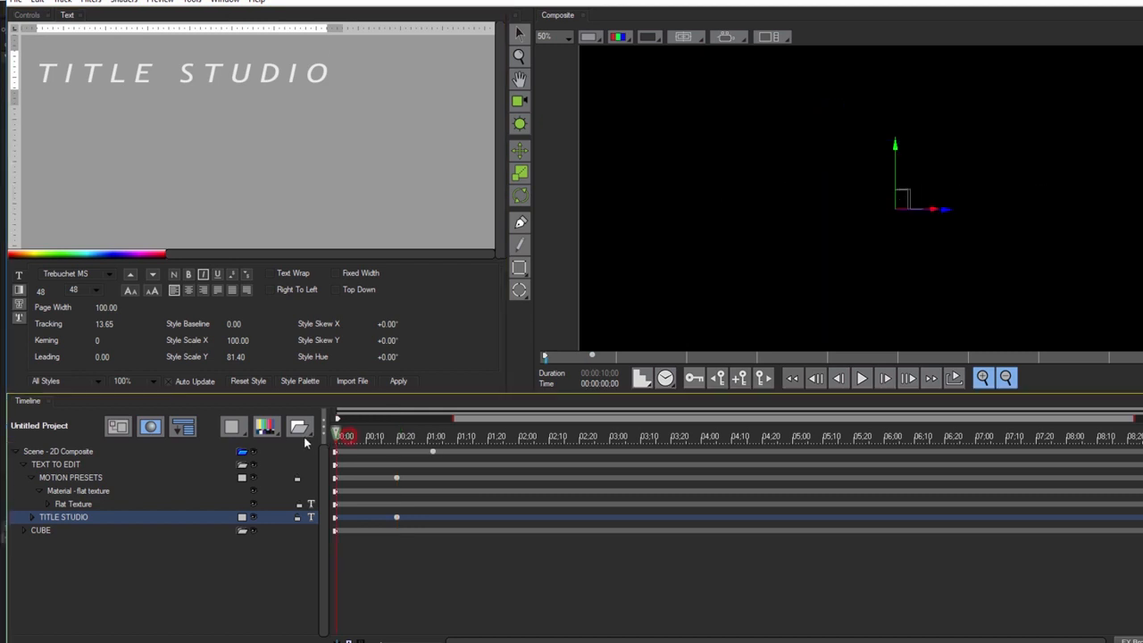
{"action": "left_click", "coordinate": [861, 378]}
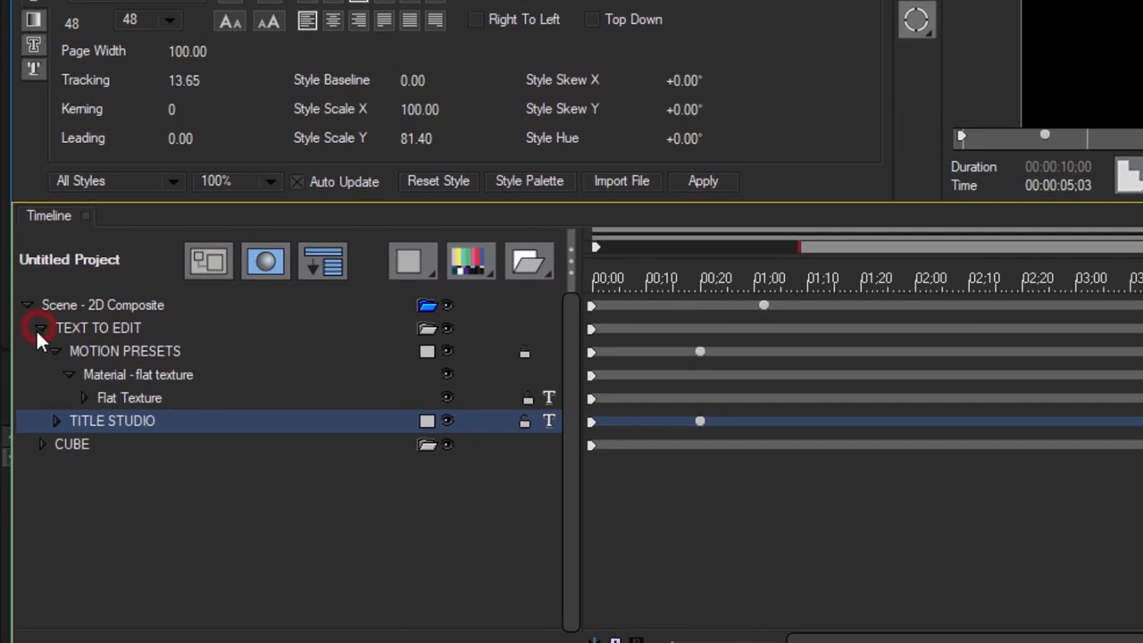
- Navigate to the CUBE group's BOTTOM RECTANGLE texture crop settings
{"action": "left_click", "coordinate": [39, 329]}
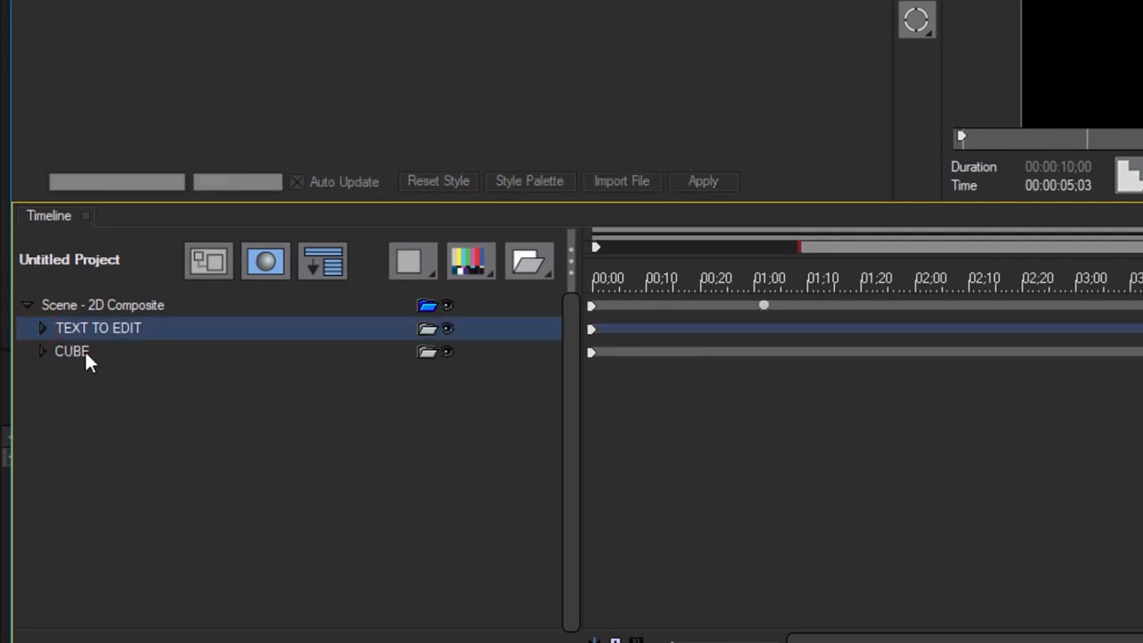
{"action": "left_click", "coordinate": [41, 350]}
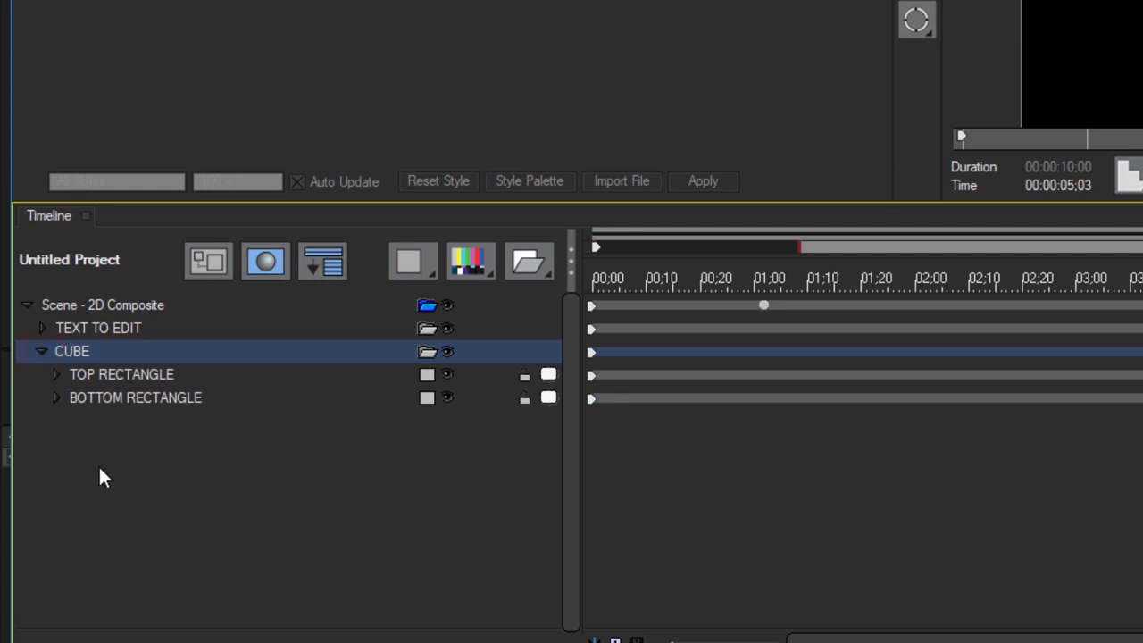
{"action": "mouse_move", "coordinate": [165, 393]}
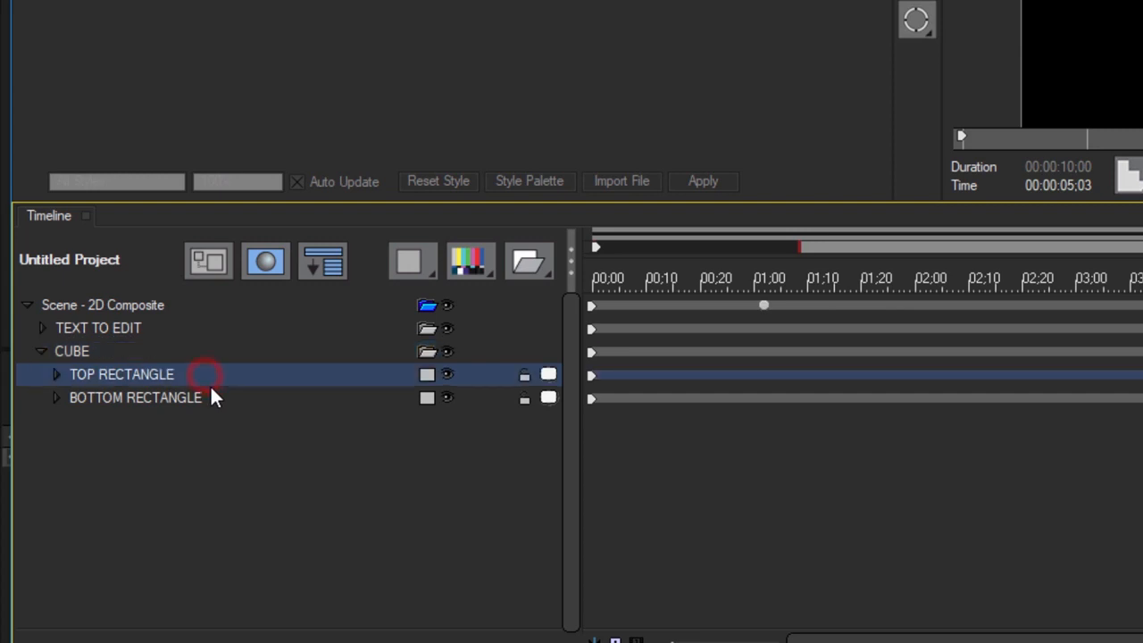
{"action": "left_click", "coordinate": [134, 396]}
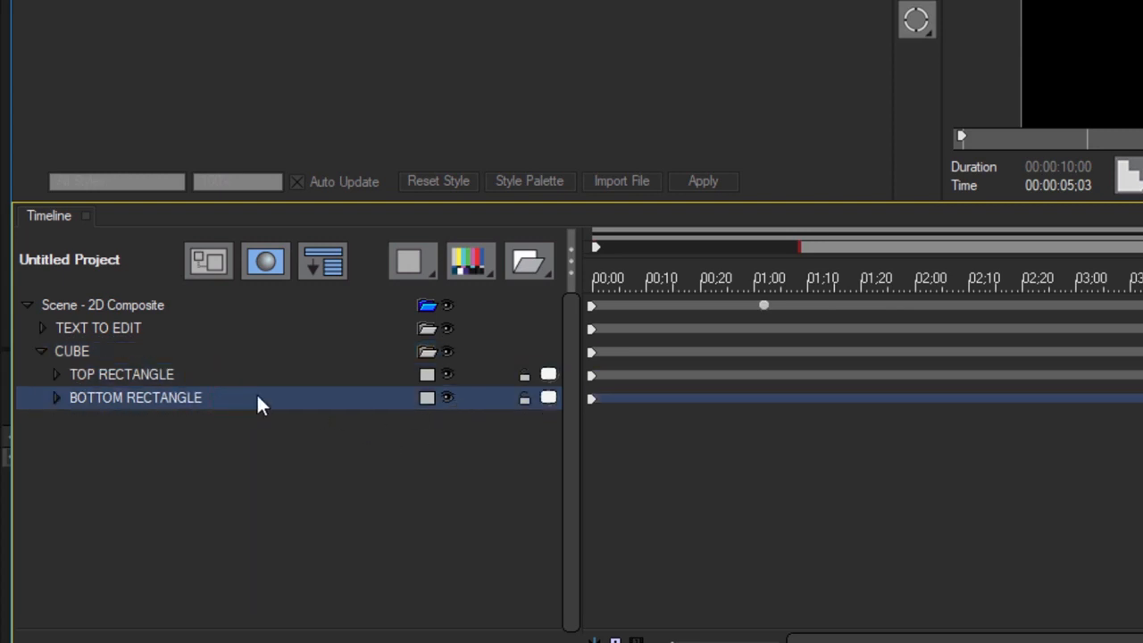
{"action": "left_click", "coordinate": [56, 397]}
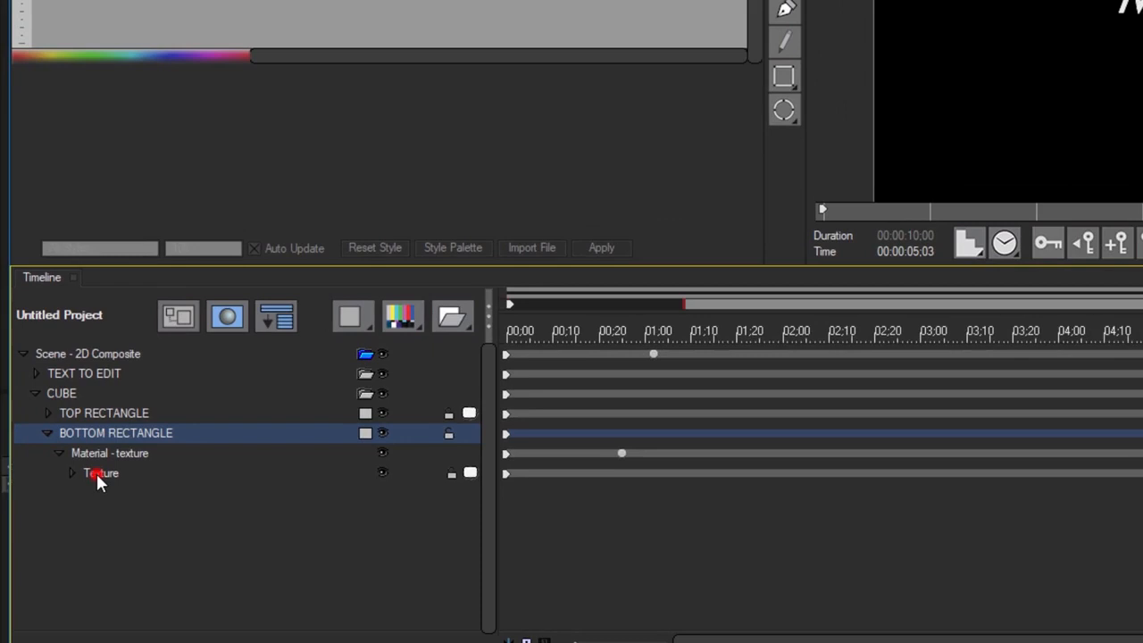
{"action": "left_click", "coordinate": [100, 473]}
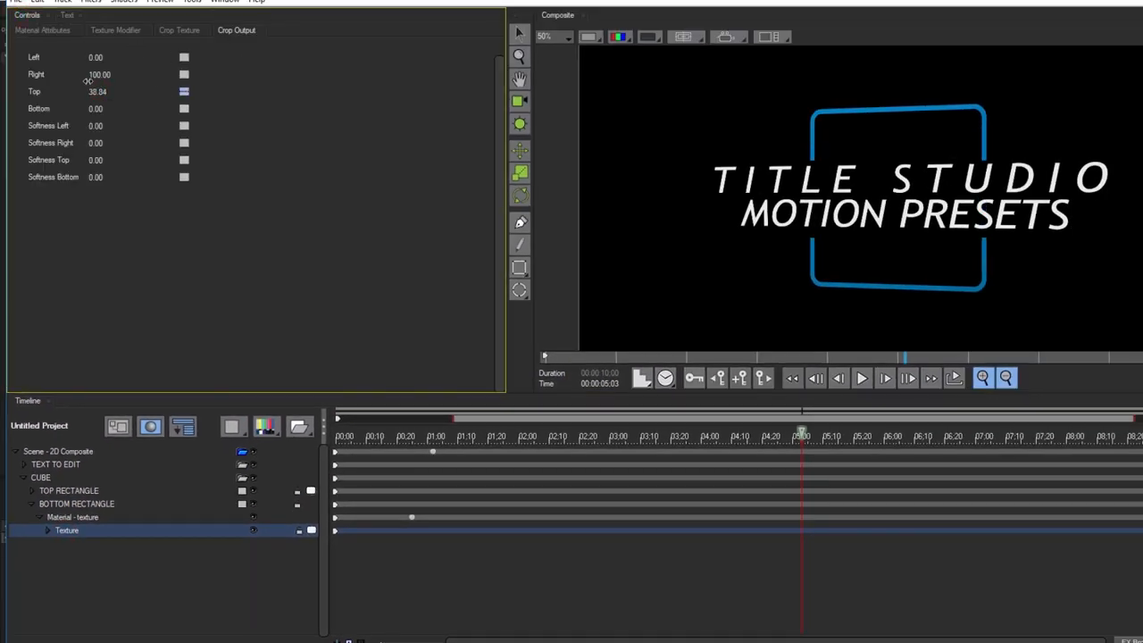
- Set the bottom rectangle texture's top crop to 40
{"action": "left_click_drag", "start_coordinate": [99, 91], "coordinate": [73, 91]}
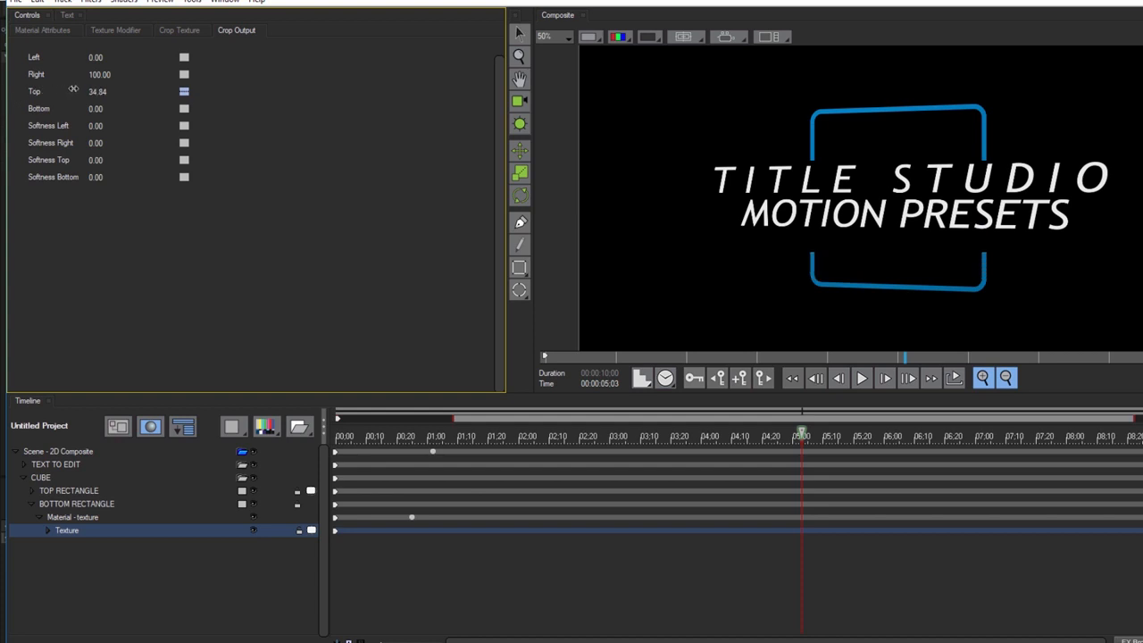
{"action": "left_click_drag", "start_coordinate": [73, 89], "coordinate": [89, 89]}
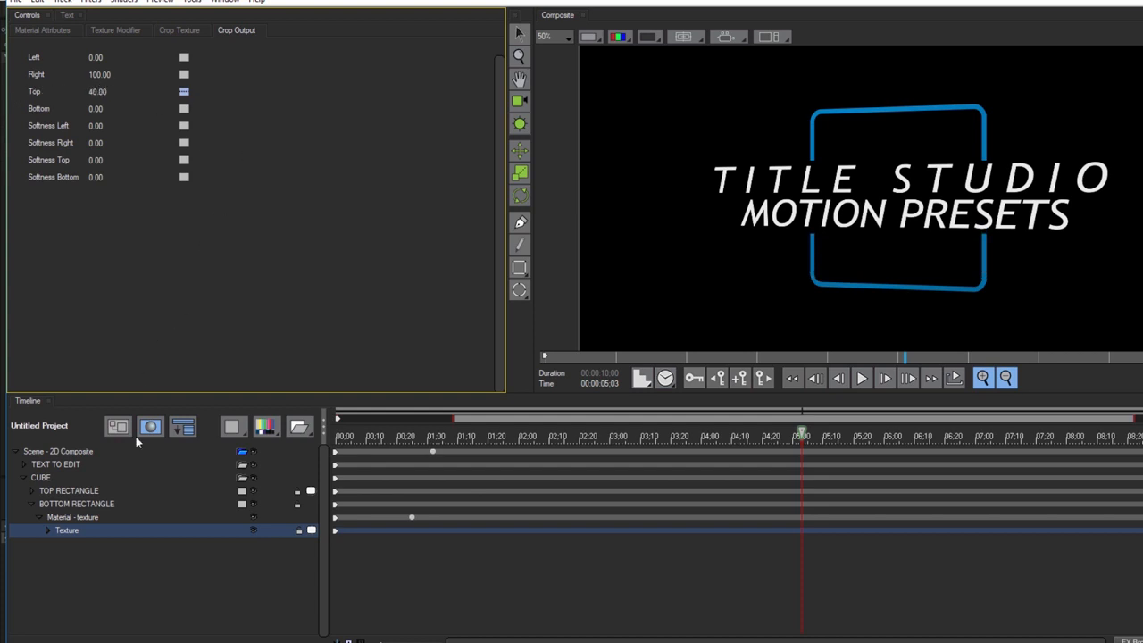
{"action": "mouse_move", "coordinate": [179, 621]}
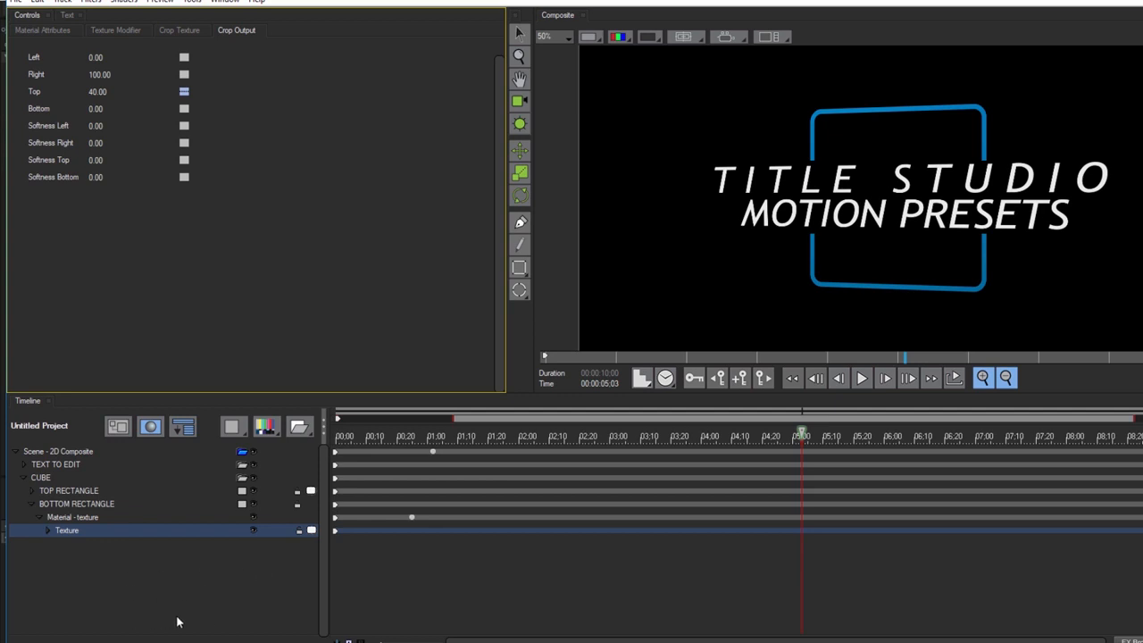
- At an early frame, adjust the rectangle material's Border End so the border runs 9.19 to 100
{"action": "left_click", "coordinate": [72, 518]}
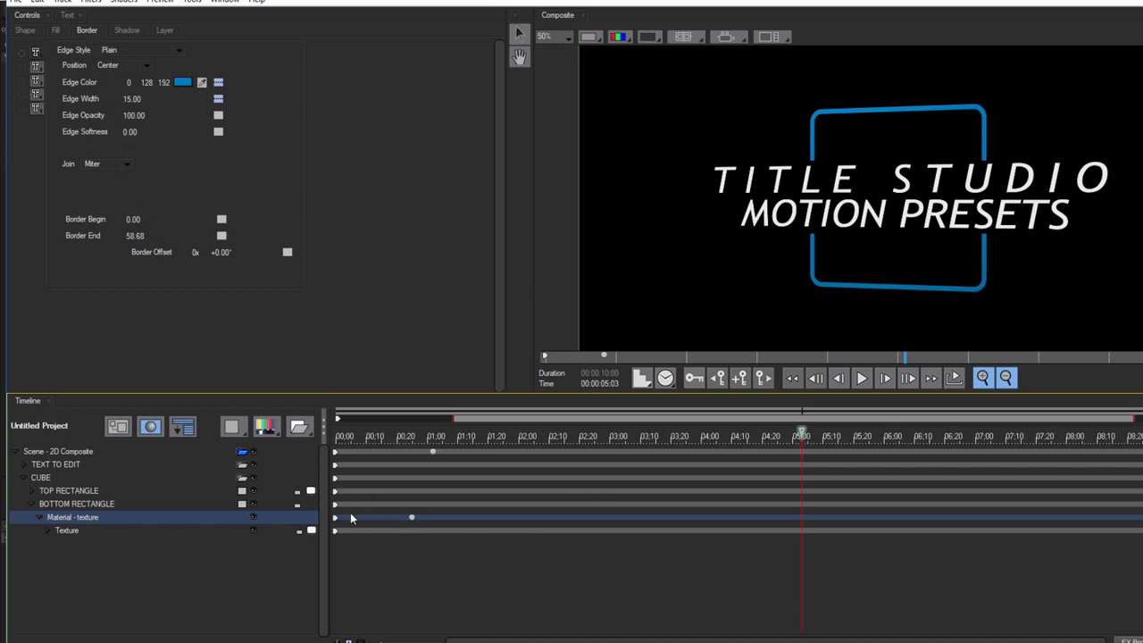
{"action": "left_click_drag", "start_coordinate": [800, 436], "coordinate": [411, 436]}
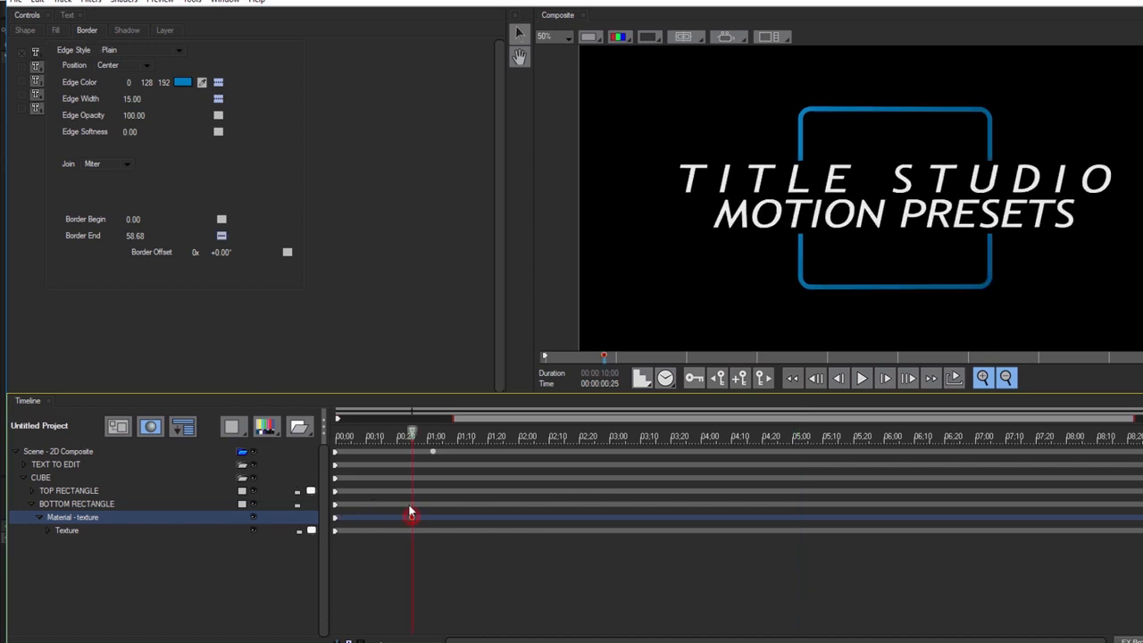
{"action": "left_click_drag", "start_coordinate": [134, 236], "coordinate": [116, 235]}
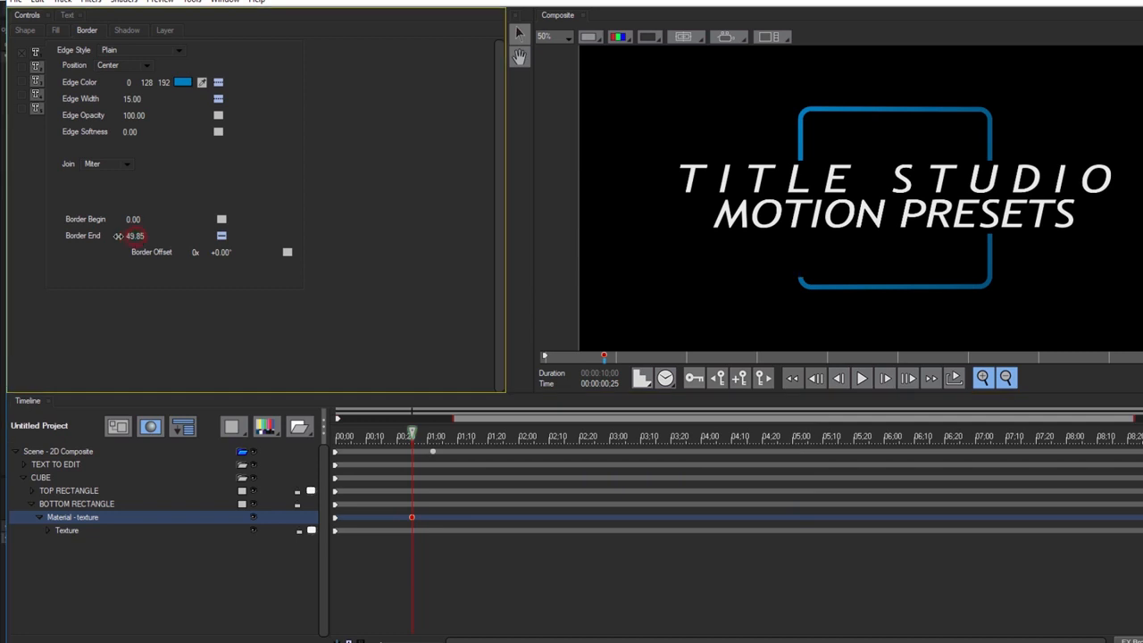
{"action": "left_click_drag", "start_coordinate": [129, 235], "coordinate": [116, 236]}
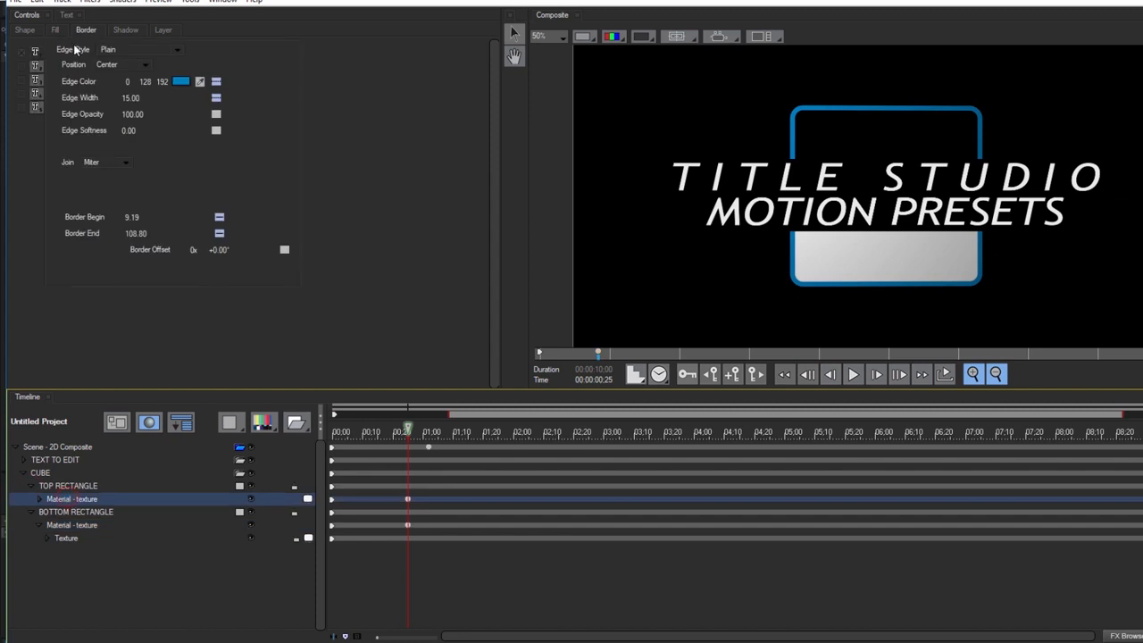
- Turn off Fill On for both cube rectangles so only the blue border remains
{"action": "left_click", "coordinate": [56, 29]}
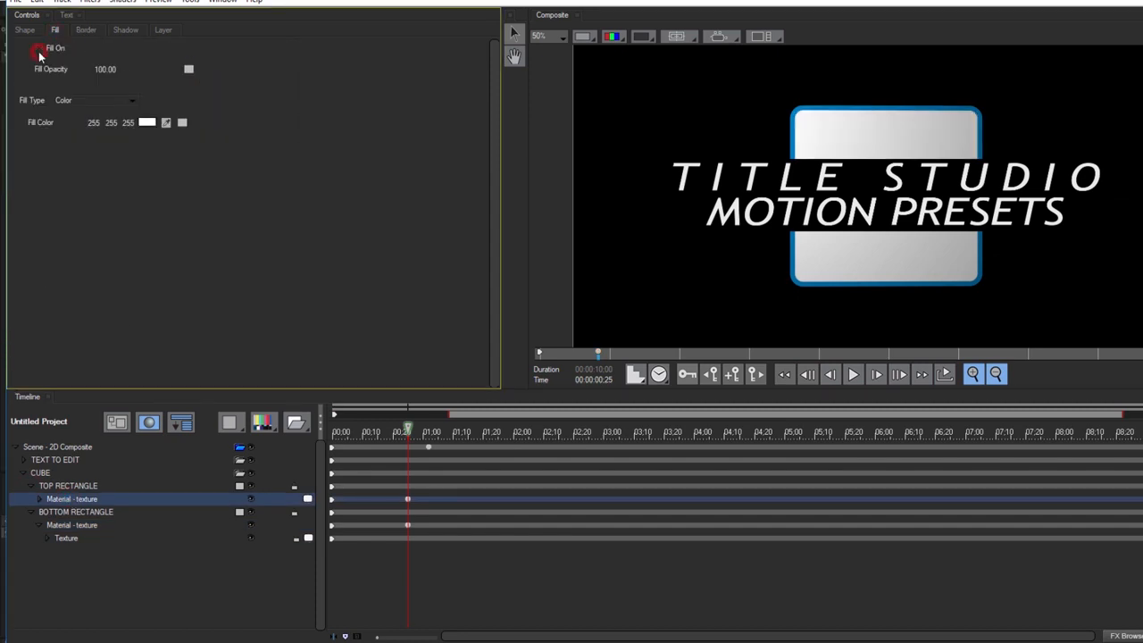
{"action": "left_click", "coordinate": [40, 50]}
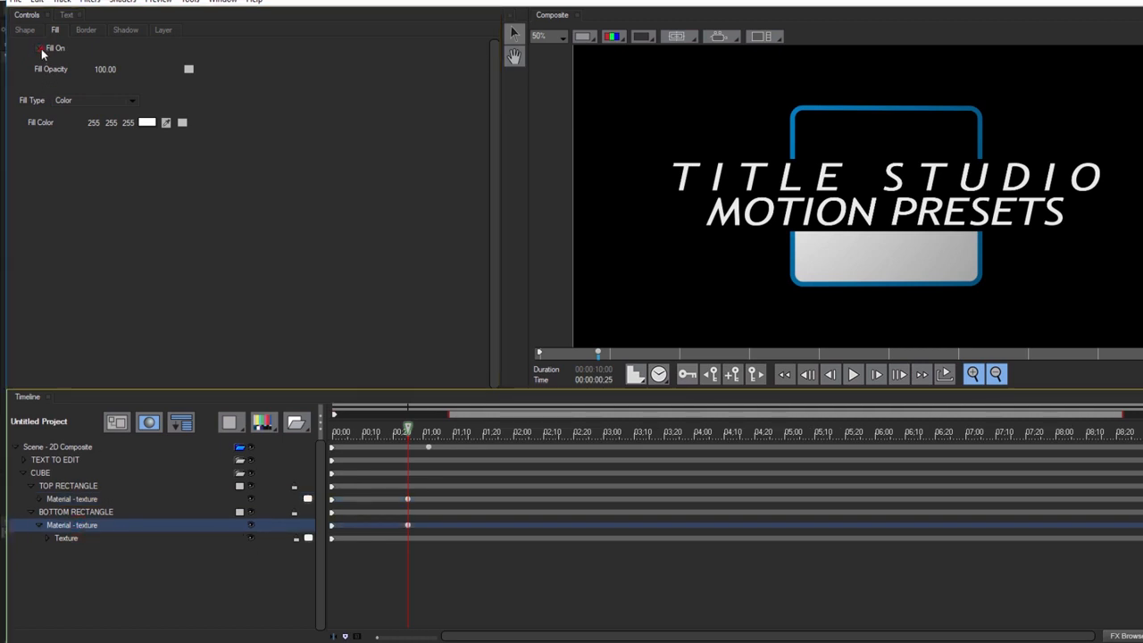
{"action": "left_click", "coordinate": [85, 29]}
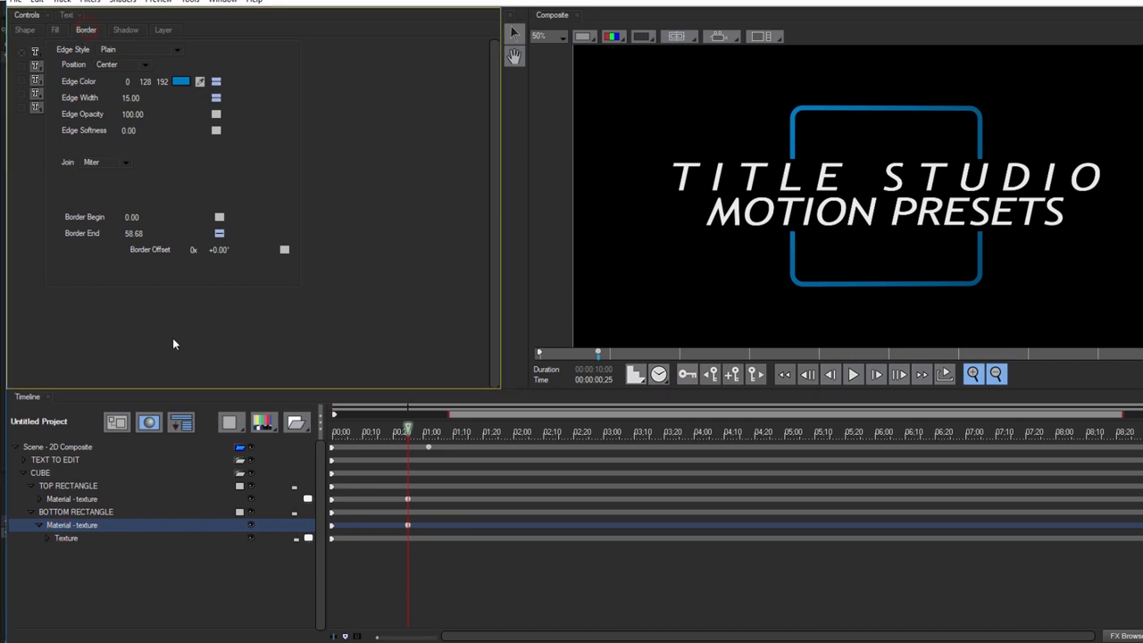
- Recolour the bottom border dark red with thinner width and softened edges, then load the diamond preset
{"action": "left_click", "coordinate": [180, 82]}
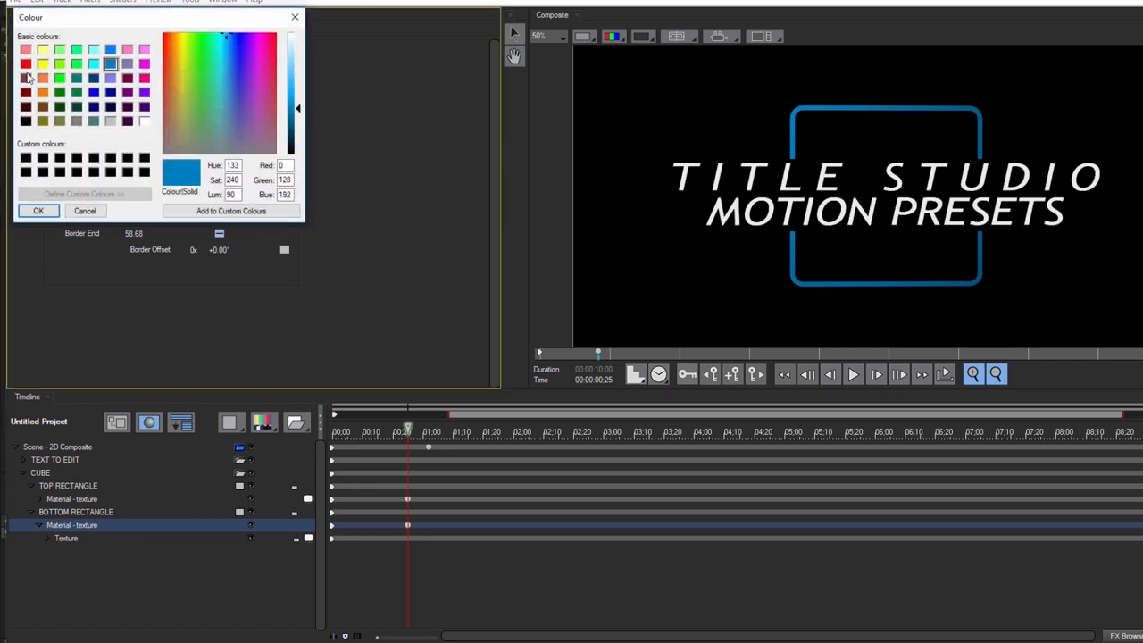
{"action": "left_click", "coordinate": [40, 211]}
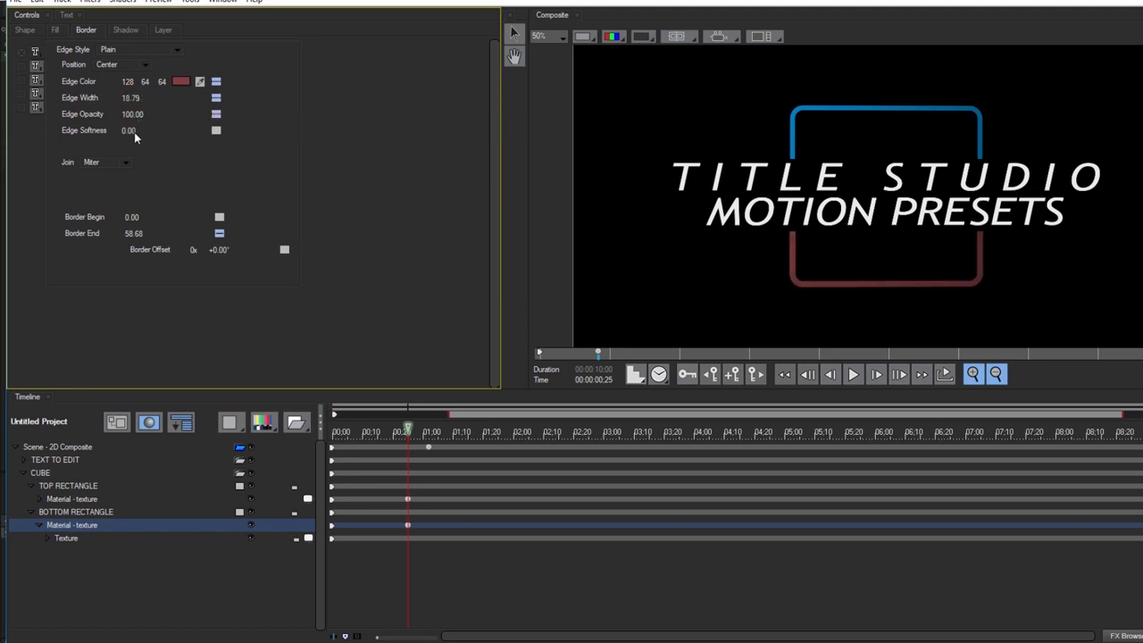
{"action": "left_click_drag", "start_coordinate": [129, 130], "coordinate": [158, 130]}
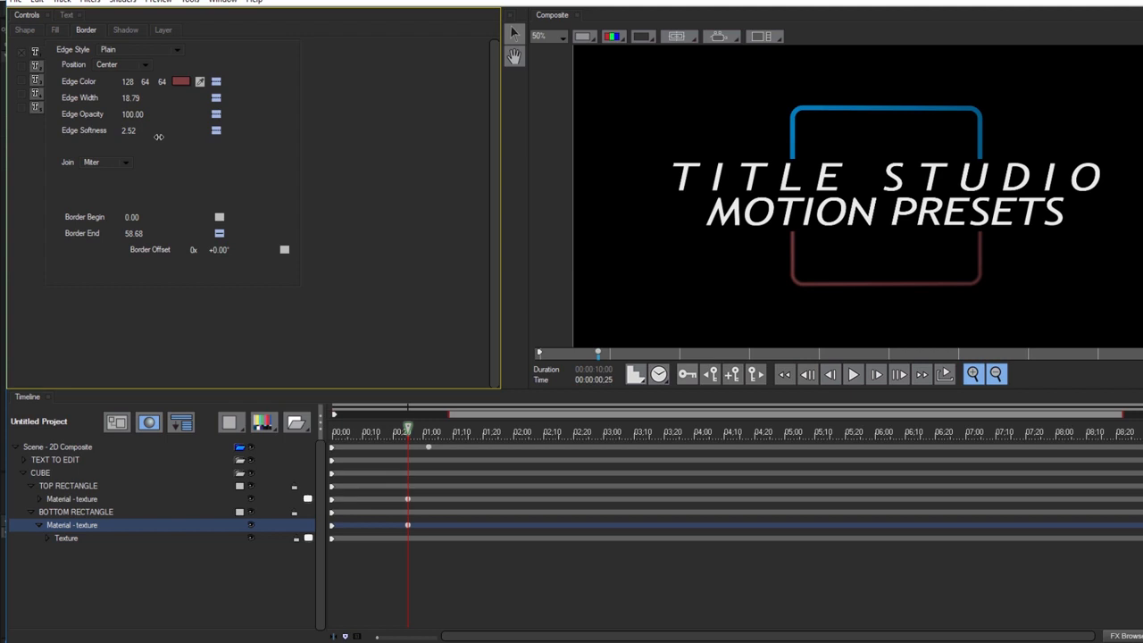
{"action": "type", "text": "0.00"}
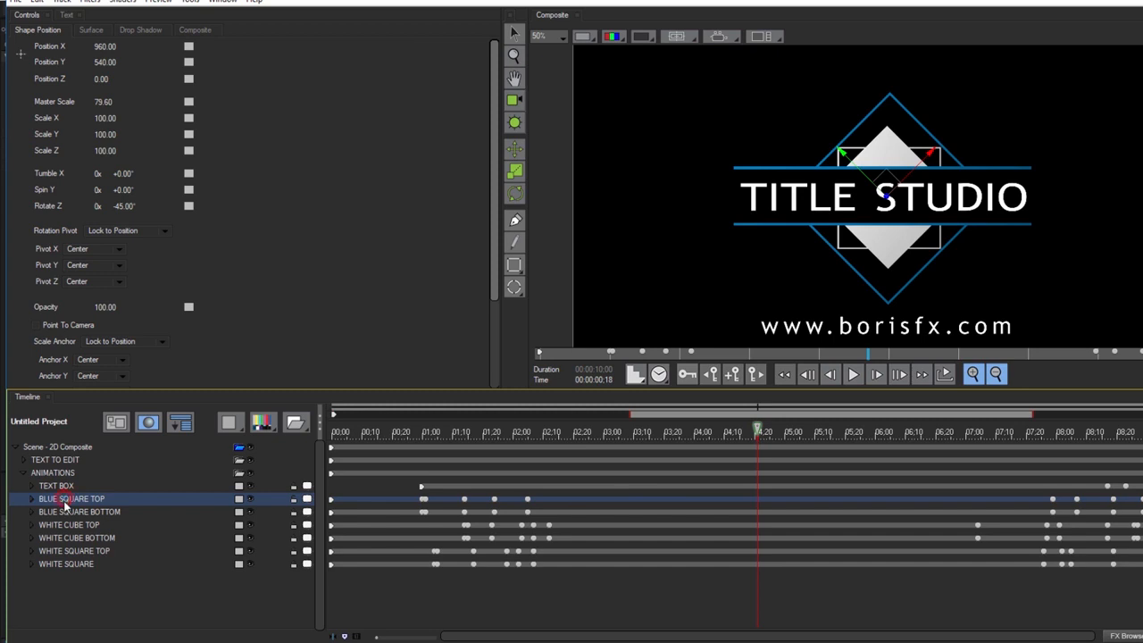
- Replace the STUDIO text layer's word with PRESETS so the title reads TITLE PRESETS
{"action": "left_click", "coordinate": [78, 511]}
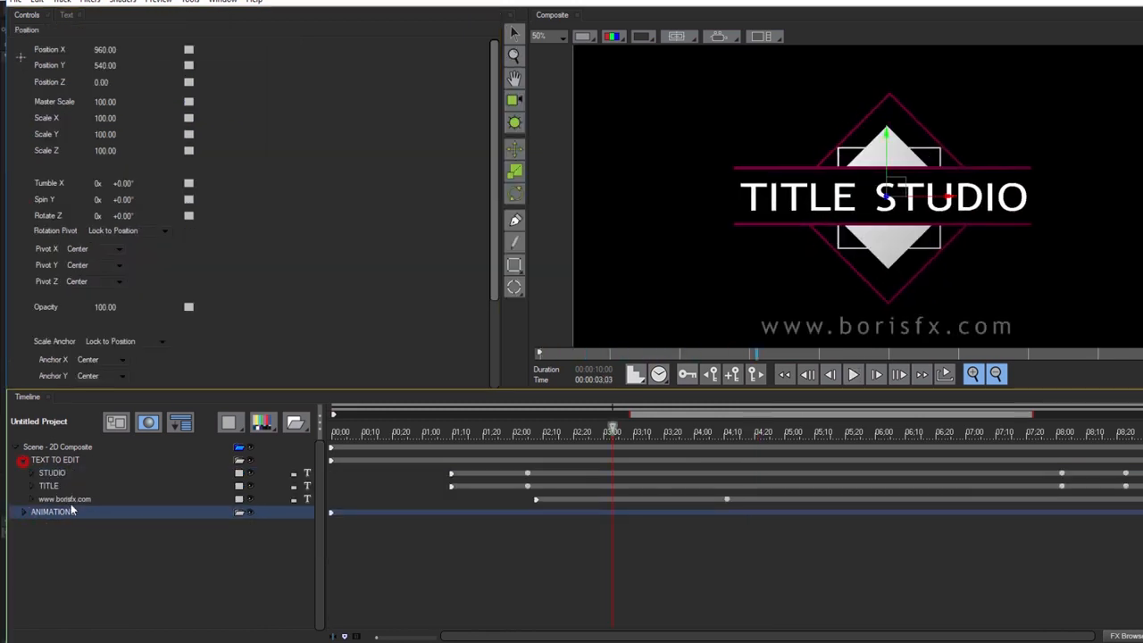
{"action": "left_click", "coordinate": [51, 472]}
{"action": "type", "text": "PRESETS"}
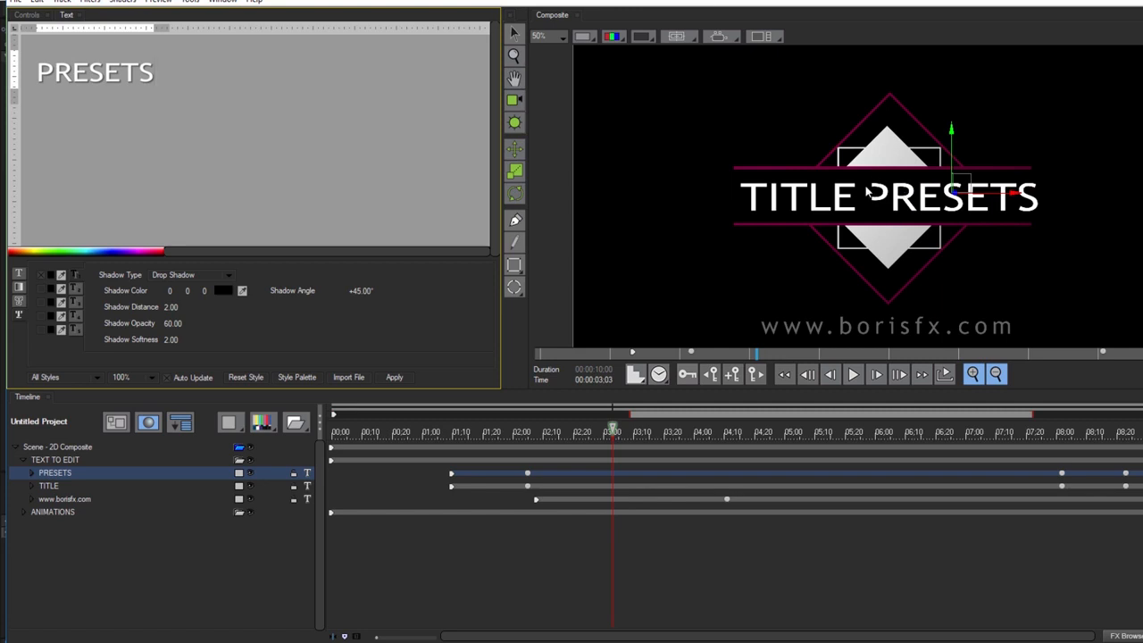
- Crop the PRESETS flat texture's left edge to 46.30 and play back the diamond animation
{"action": "left_click", "coordinate": [32, 471]}
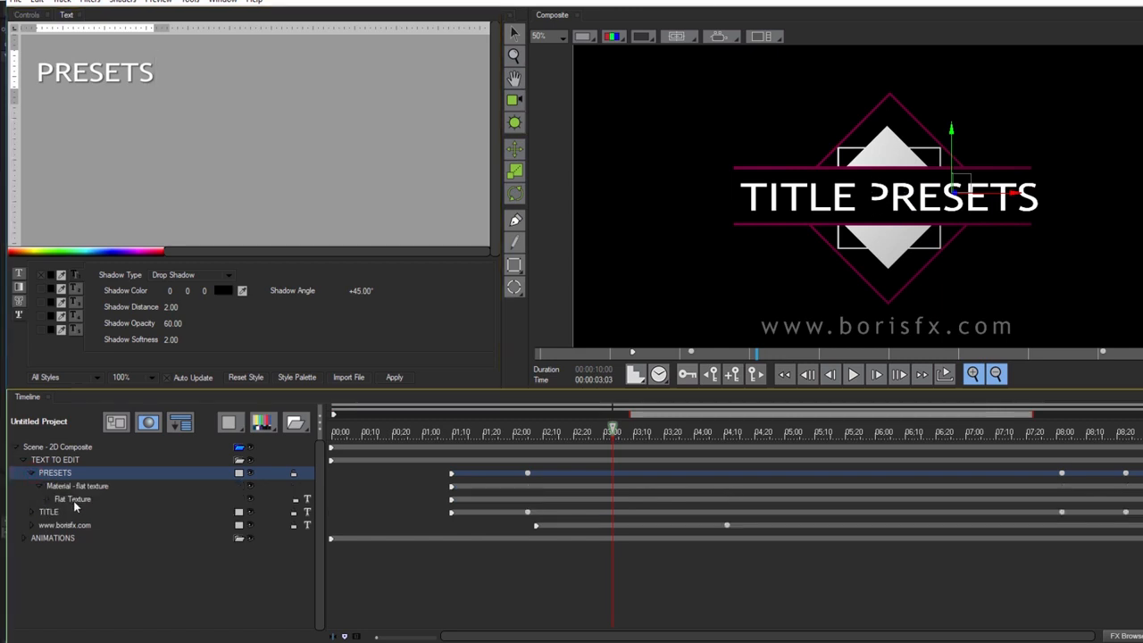
{"action": "left_click", "coordinate": [72, 498]}
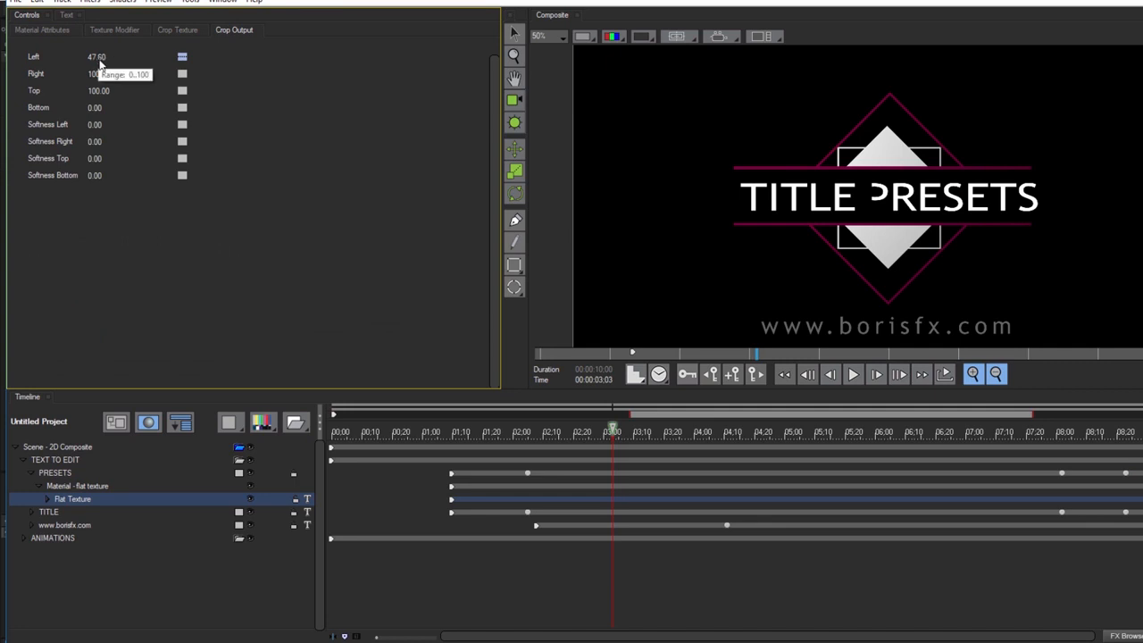
{"action": "left_click_drag", "start_coordinate": [97, 55], "coordinate": [107, 55]}
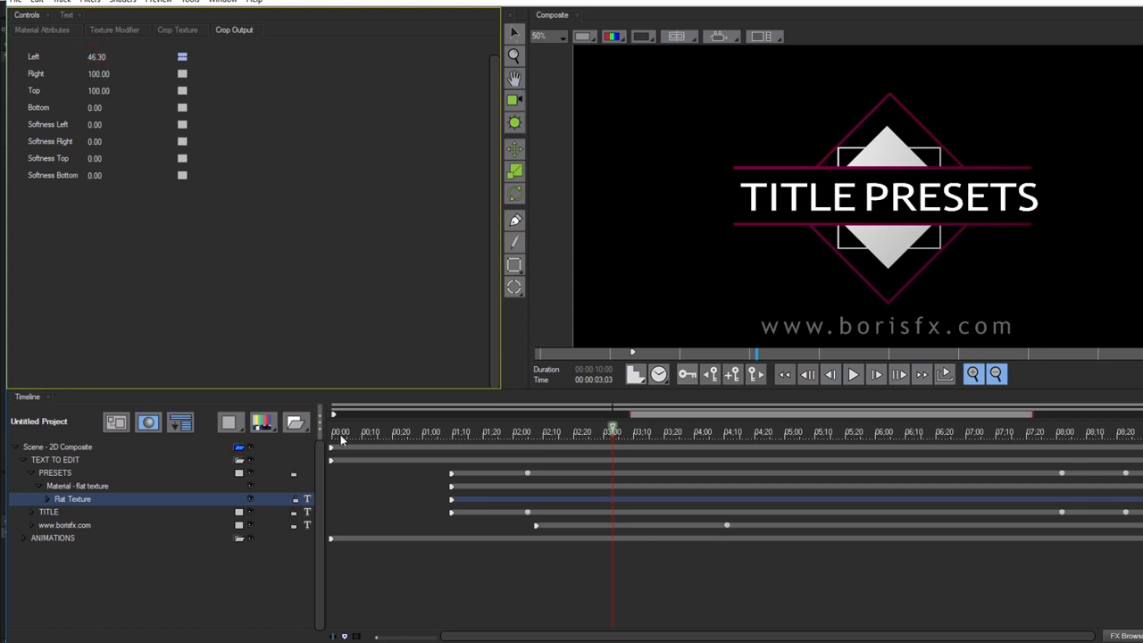
{"action": "left_click", "coordinate": [852, 375]}
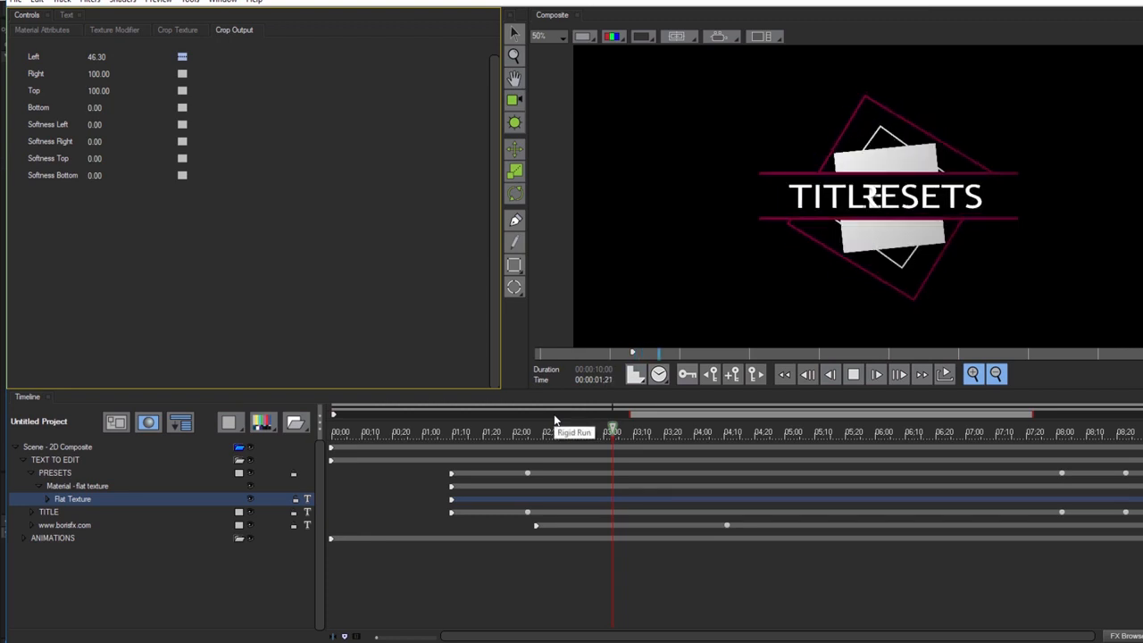